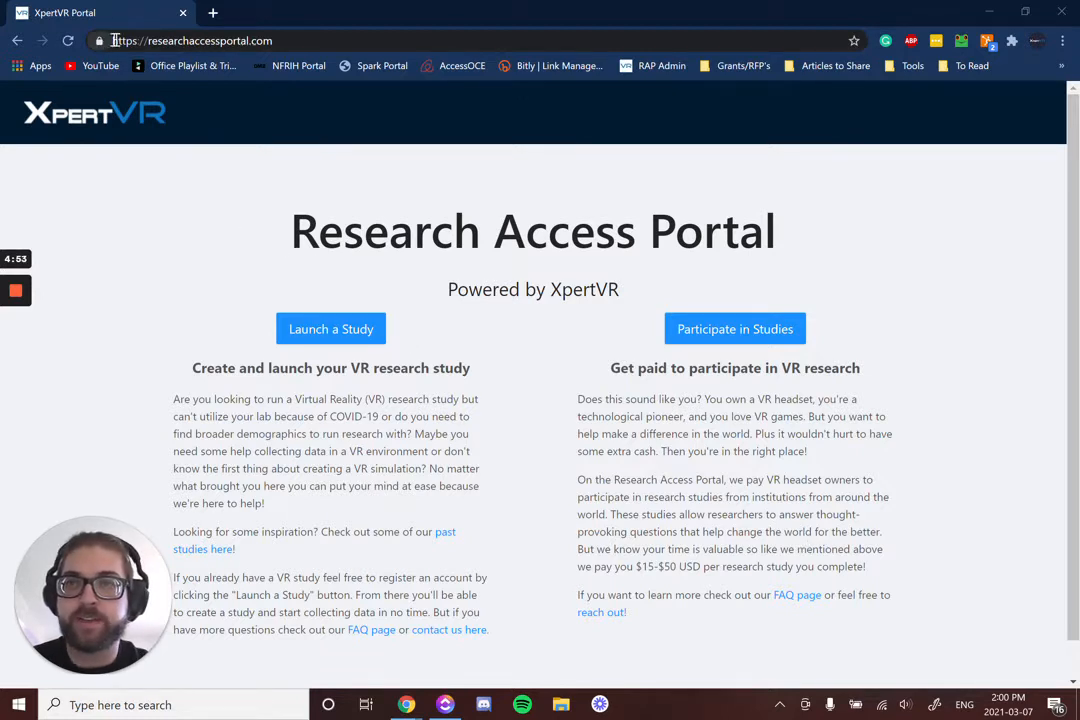
pyautogui.moveTo(556, 146)
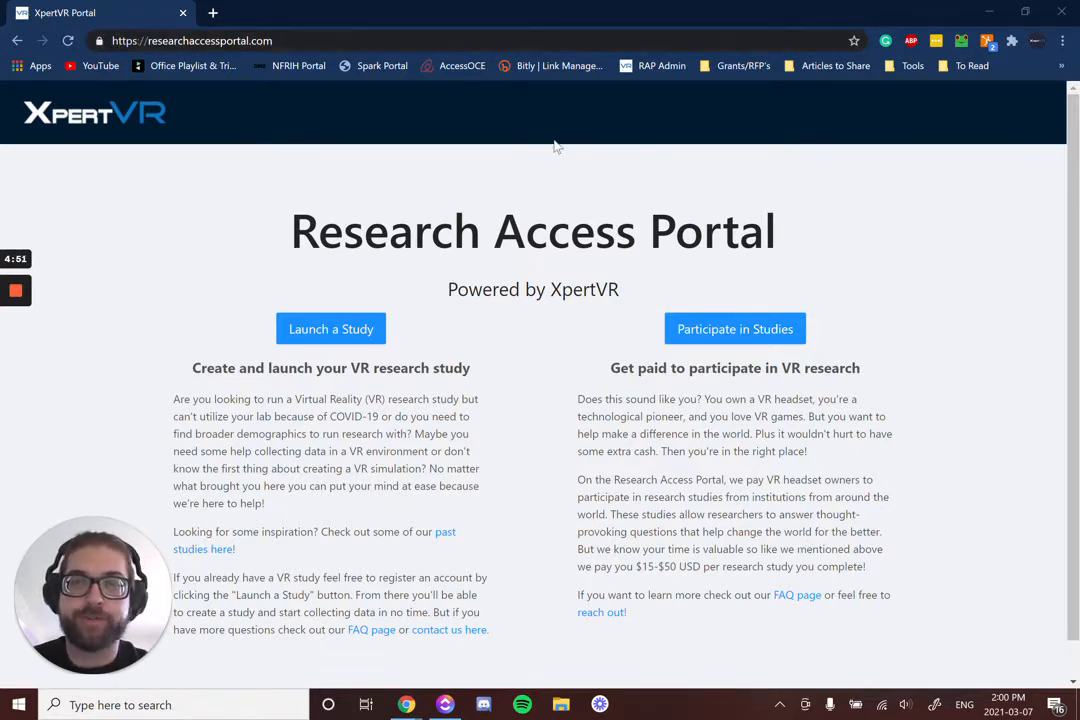
pyautogui.moveTo(788, 294)
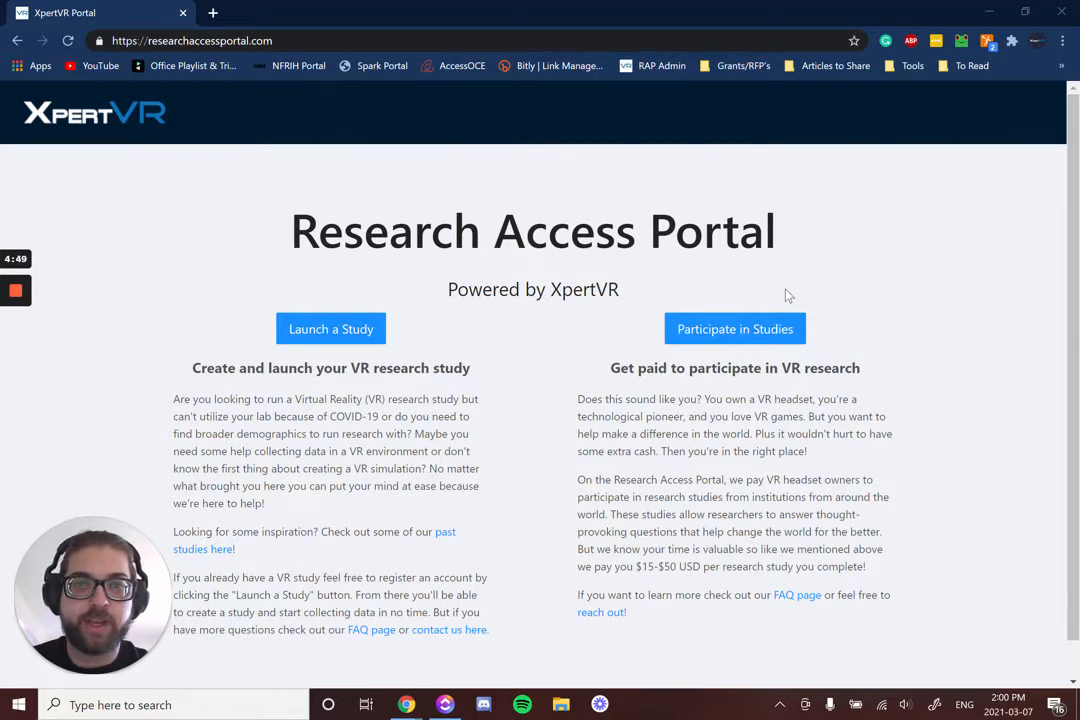
# Step: Sign in as a participant with the saved email and password from 'Participate in Studies'
pyautogui.click(734, 328)
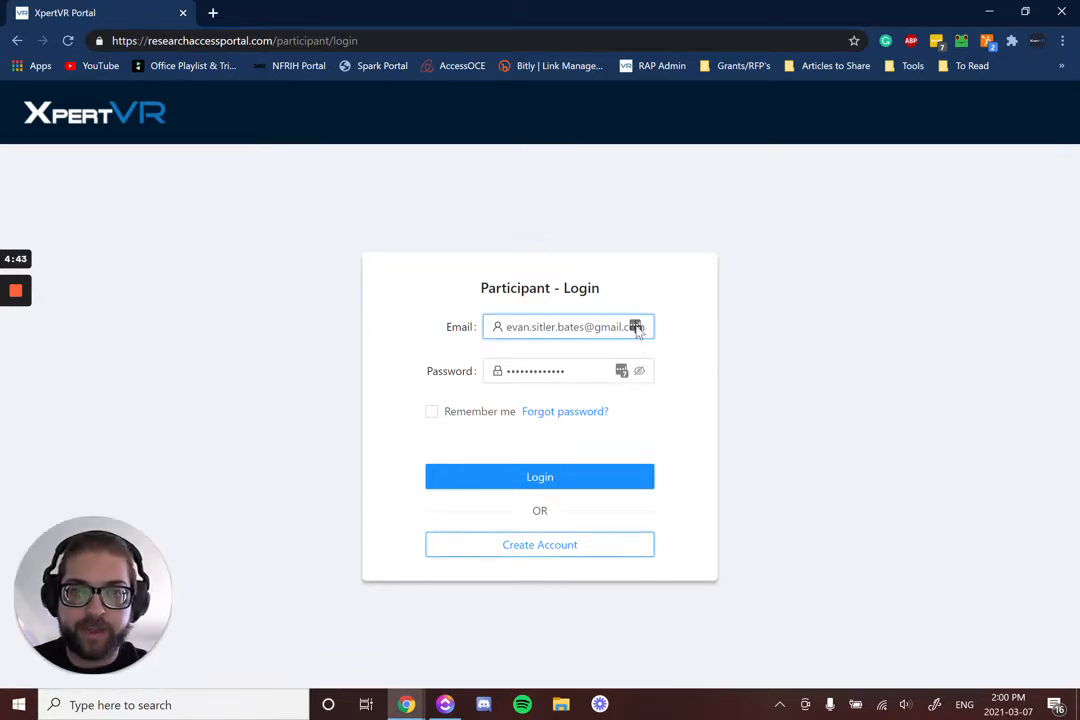
pyautogui.click(634, 328)
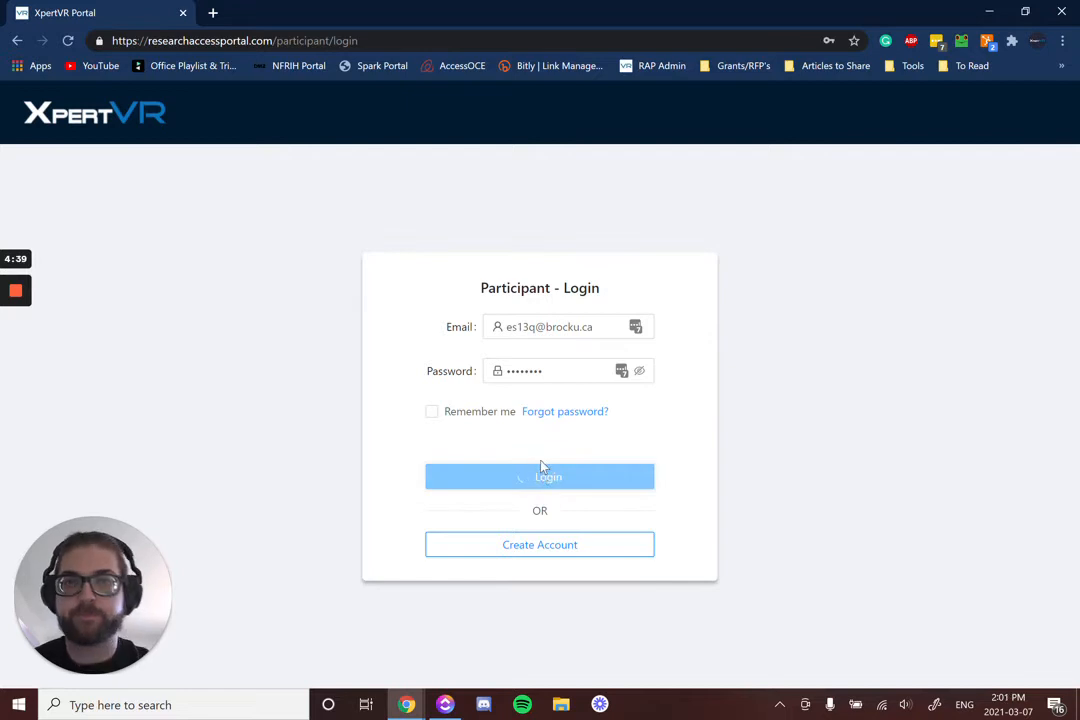
pyautogui.click(540, 476)
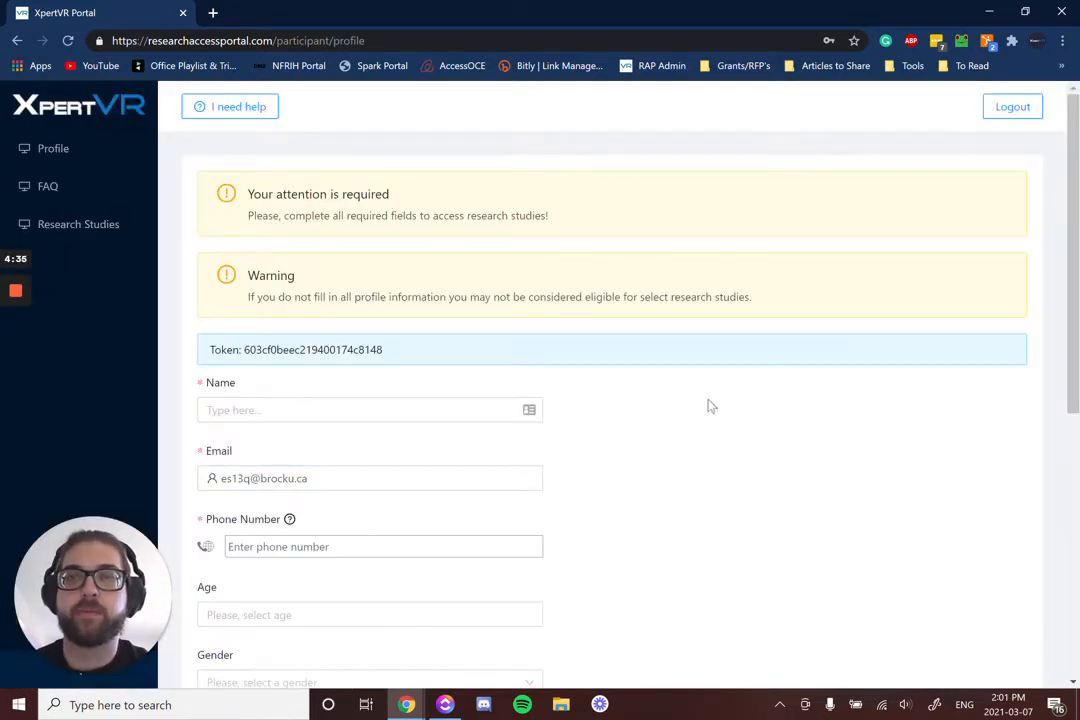
pyautogui.moveTo(564, 192)
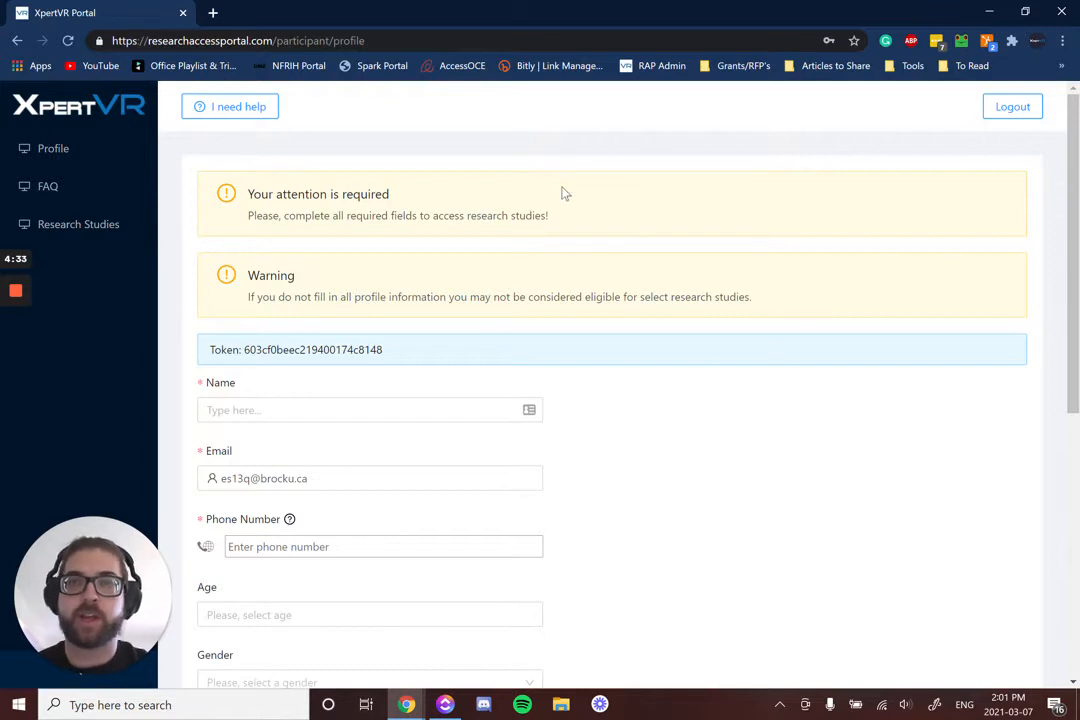
pyautogui.moveTo(556, 228)
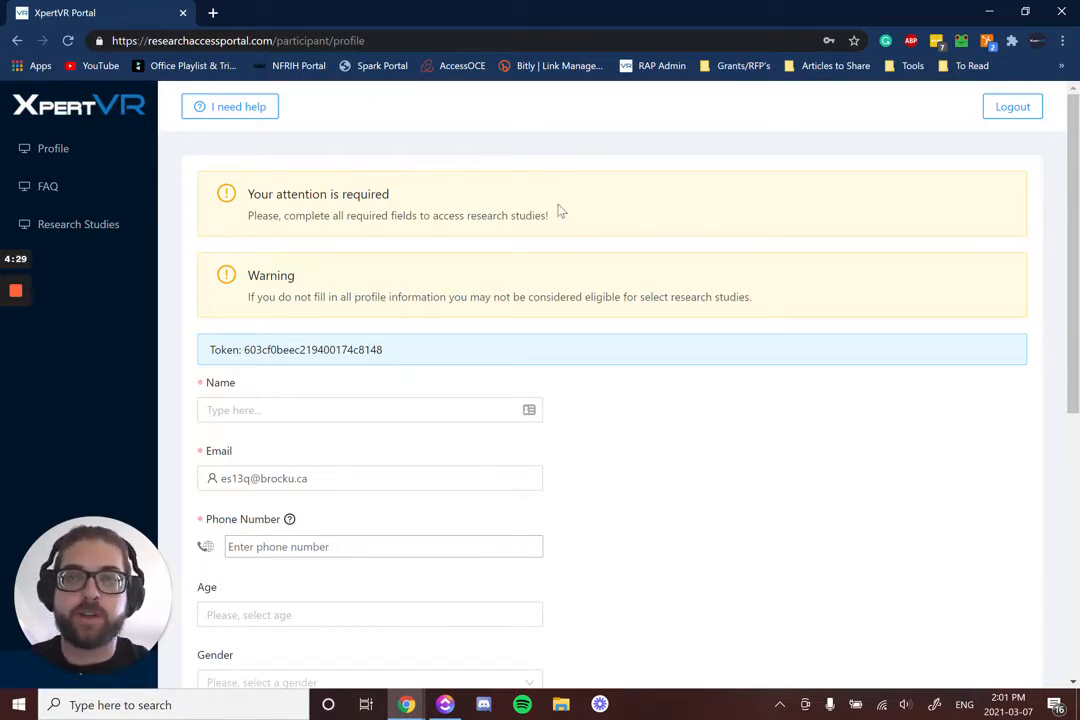
pyautogui.moveTo(612, 578)
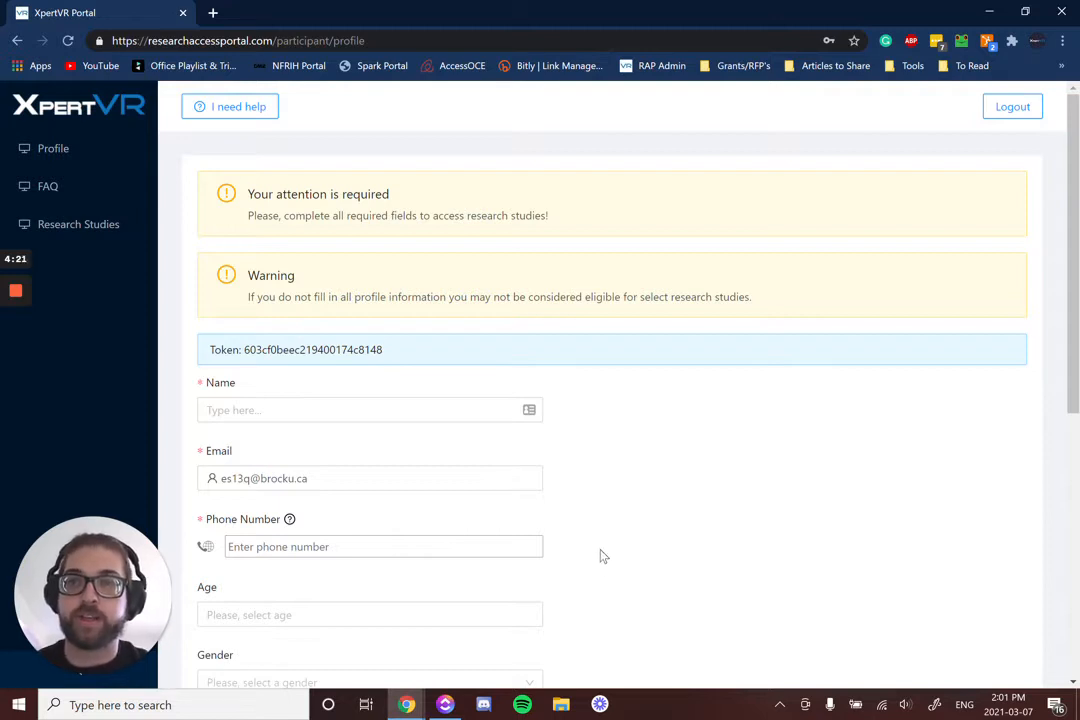
pyautogui.moveTo(594, 388)
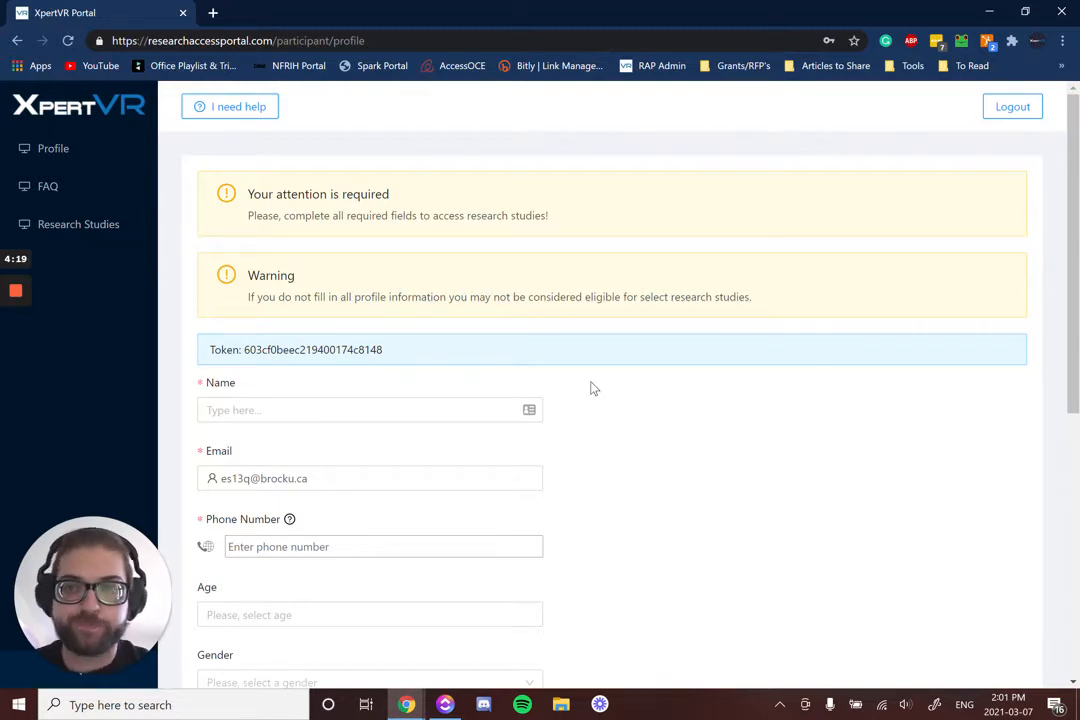
pyautogui.scroll(-3)
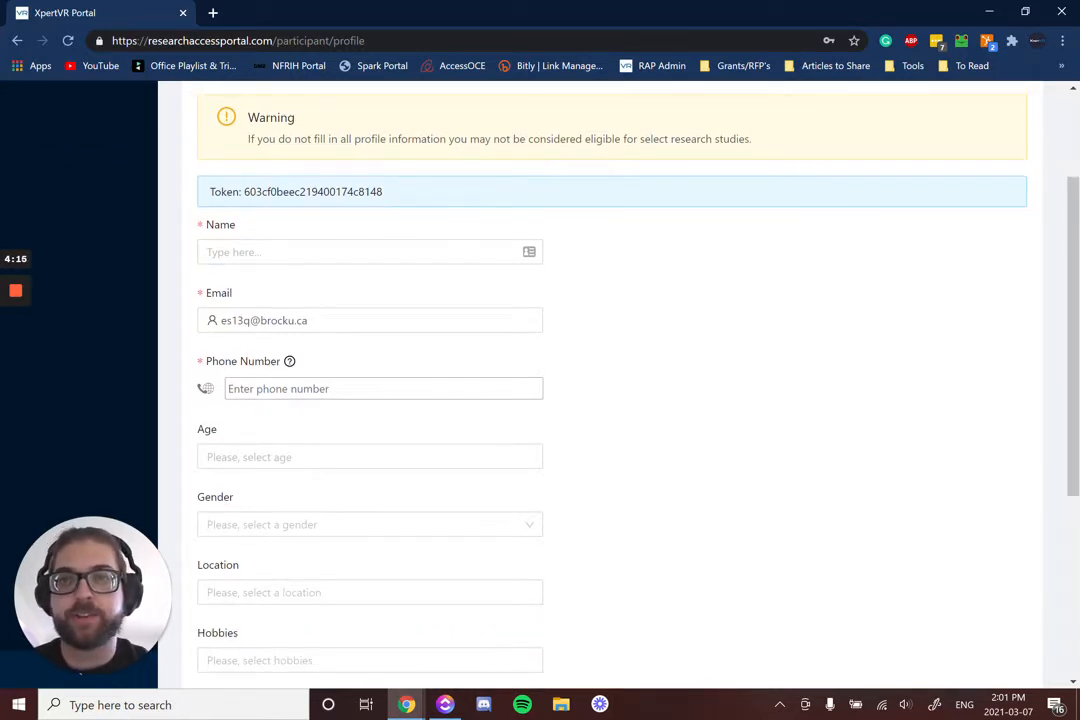
pyautogui.scroll(3)
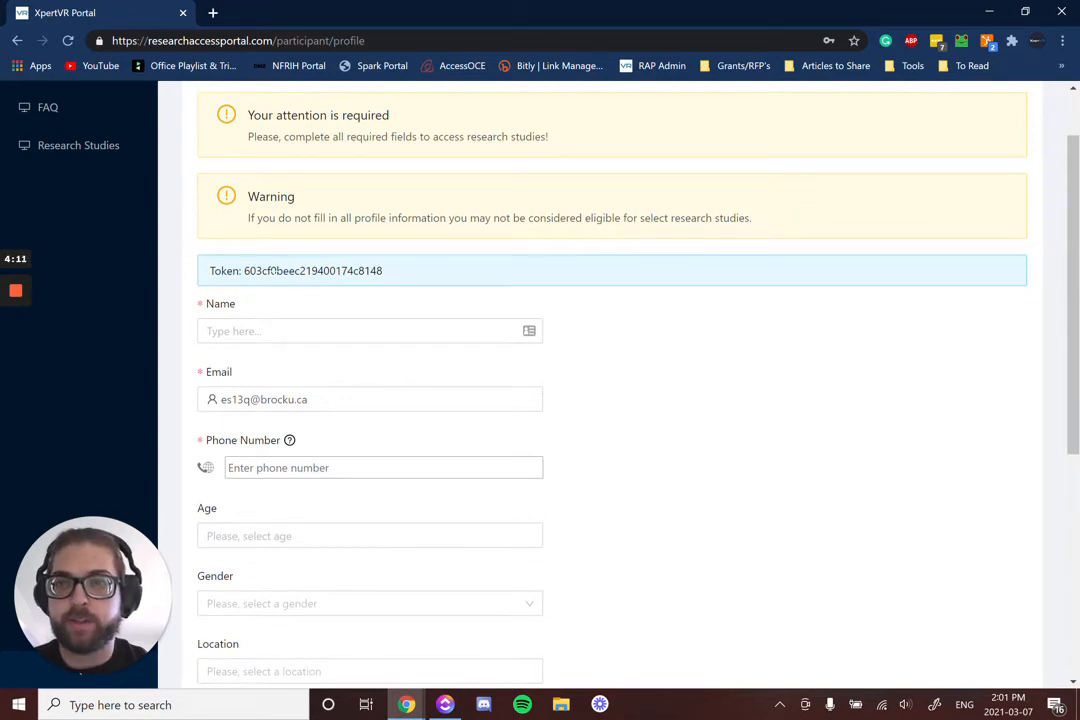
pyautogui.moveTo(768, 348)
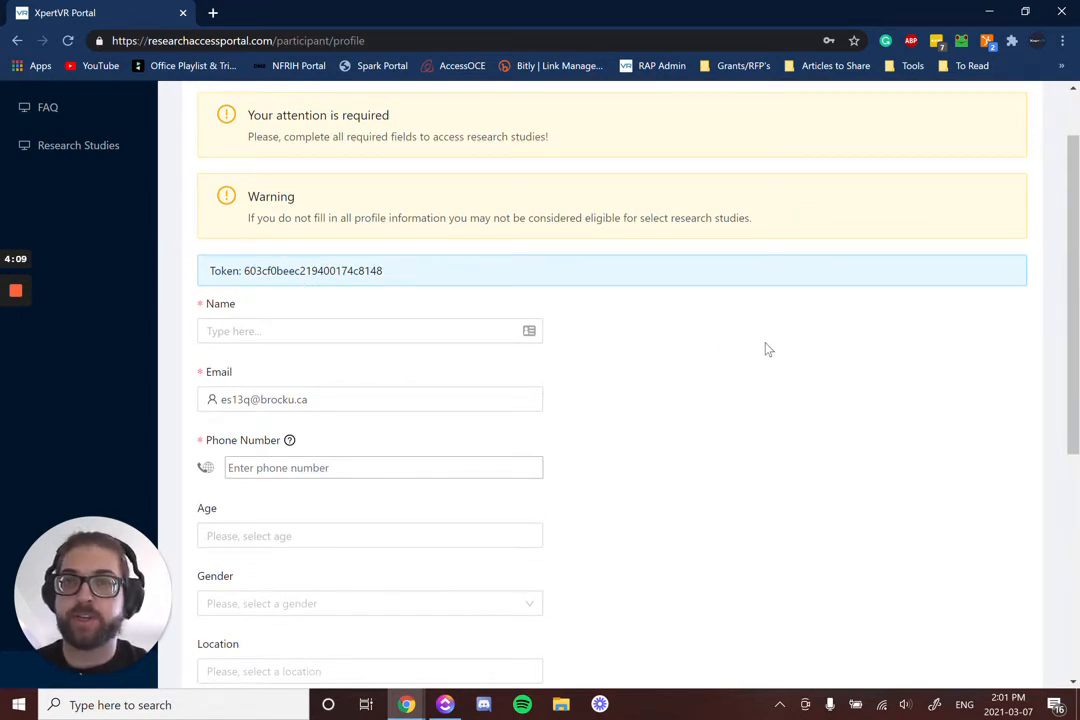
pyautogui.moveTo(758, 376)
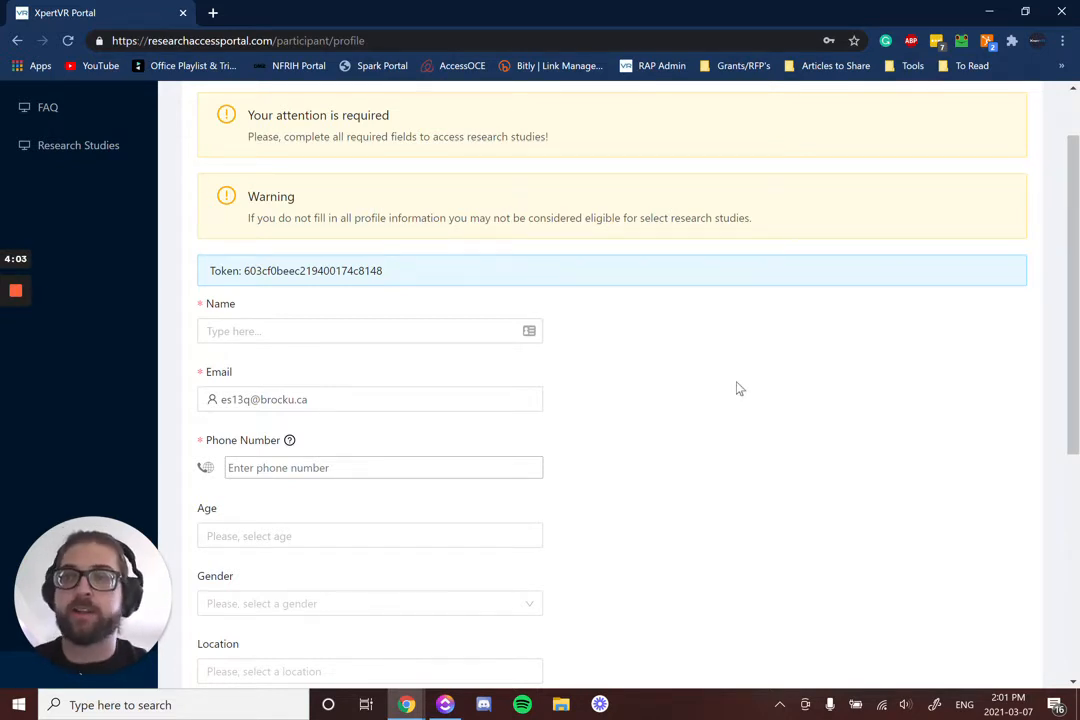
pyautogui.moveTo(342, 356)
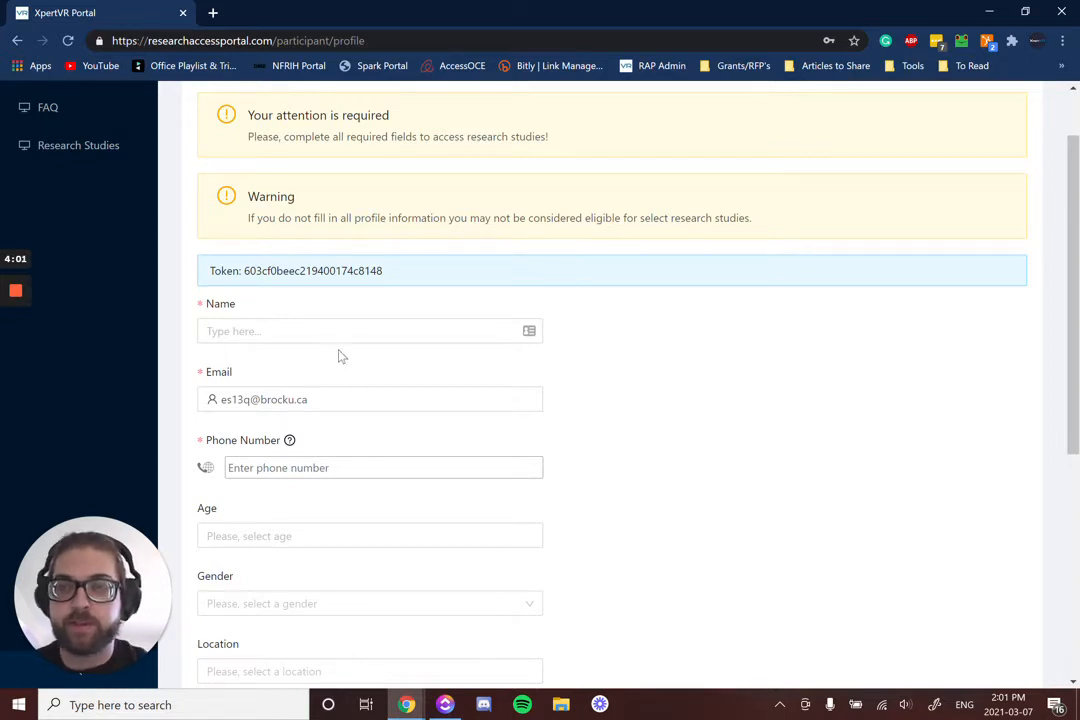
pyautogui.click(360, 332)
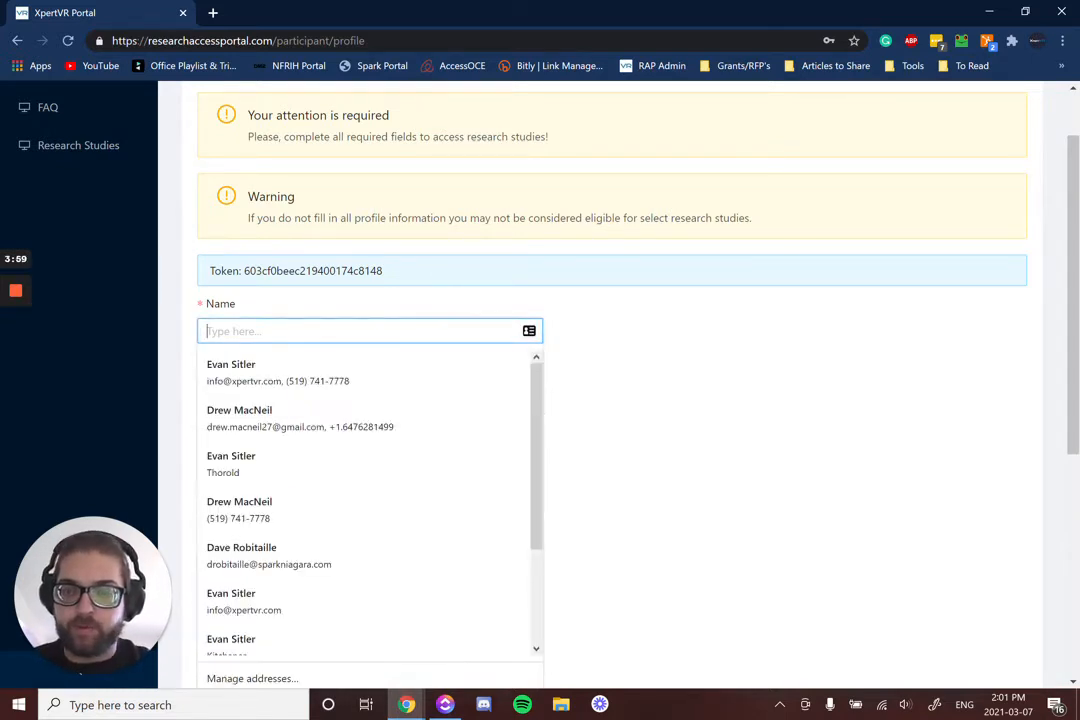
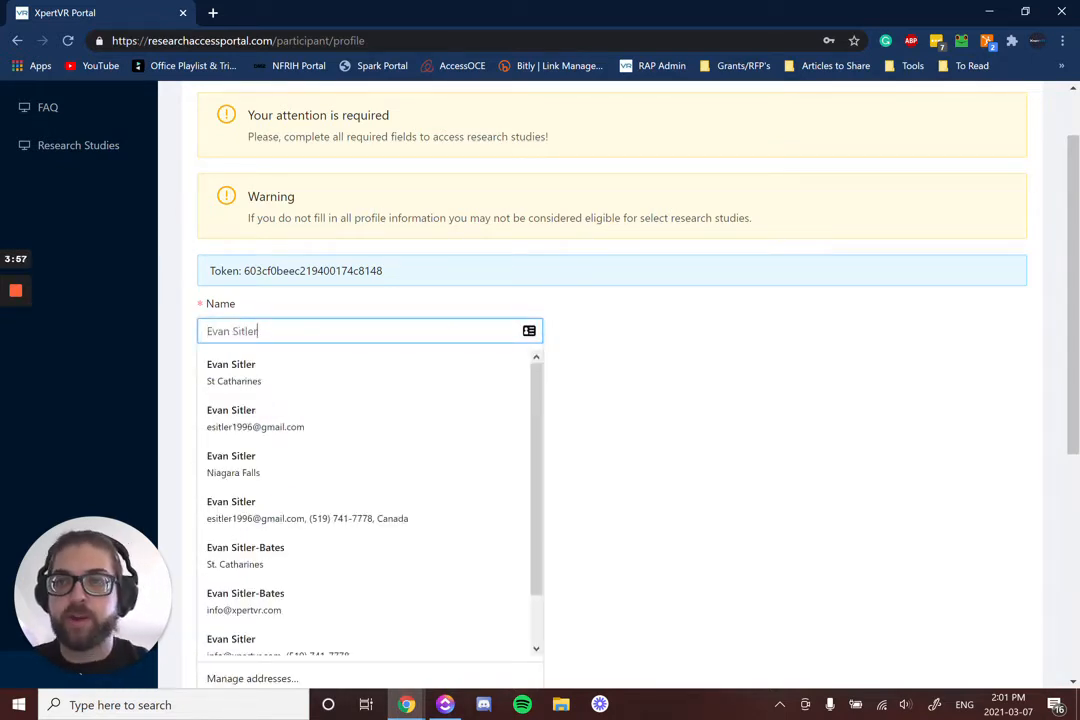
pyautogui.click(232, 372)
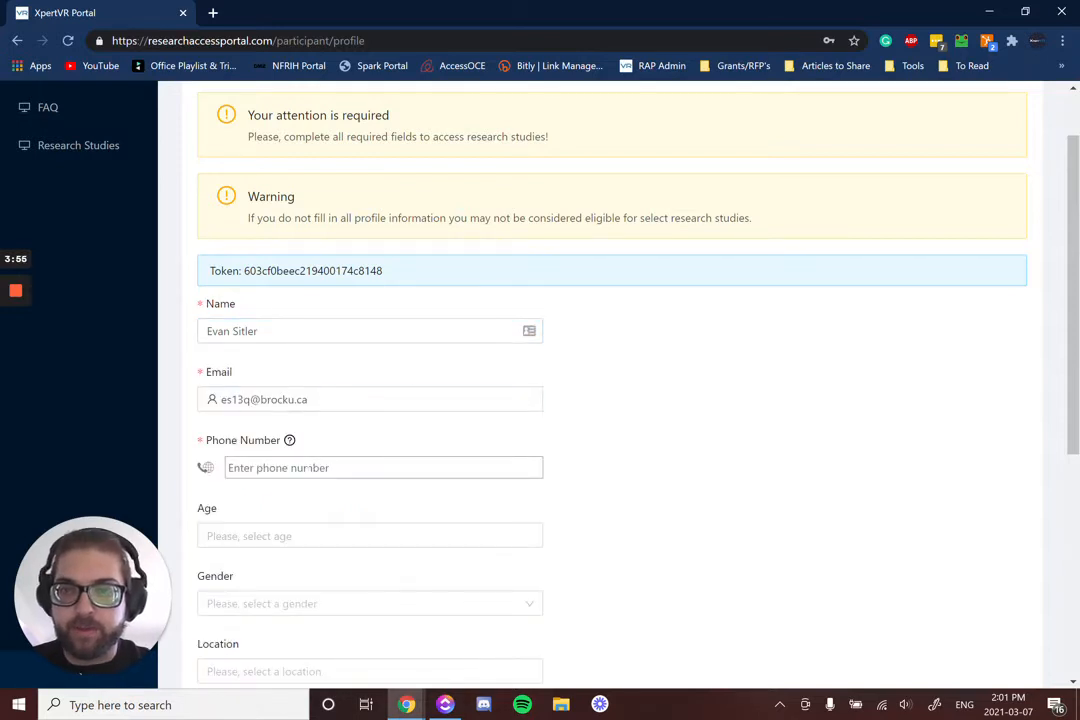
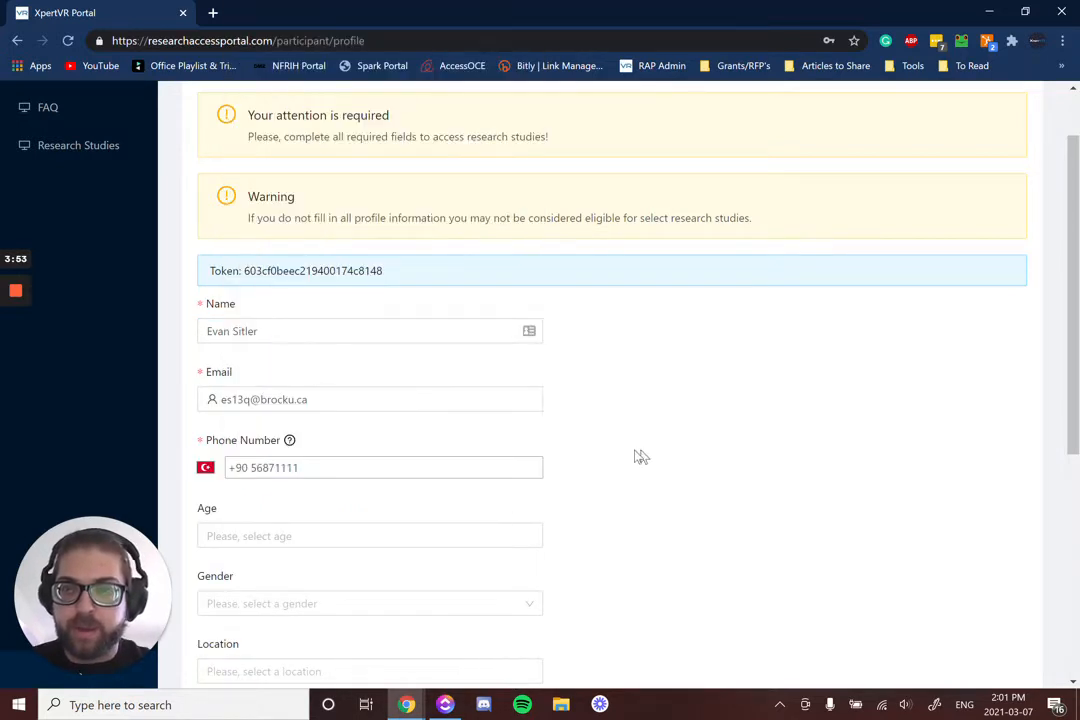
pyautogui.moveTo(296, 386)
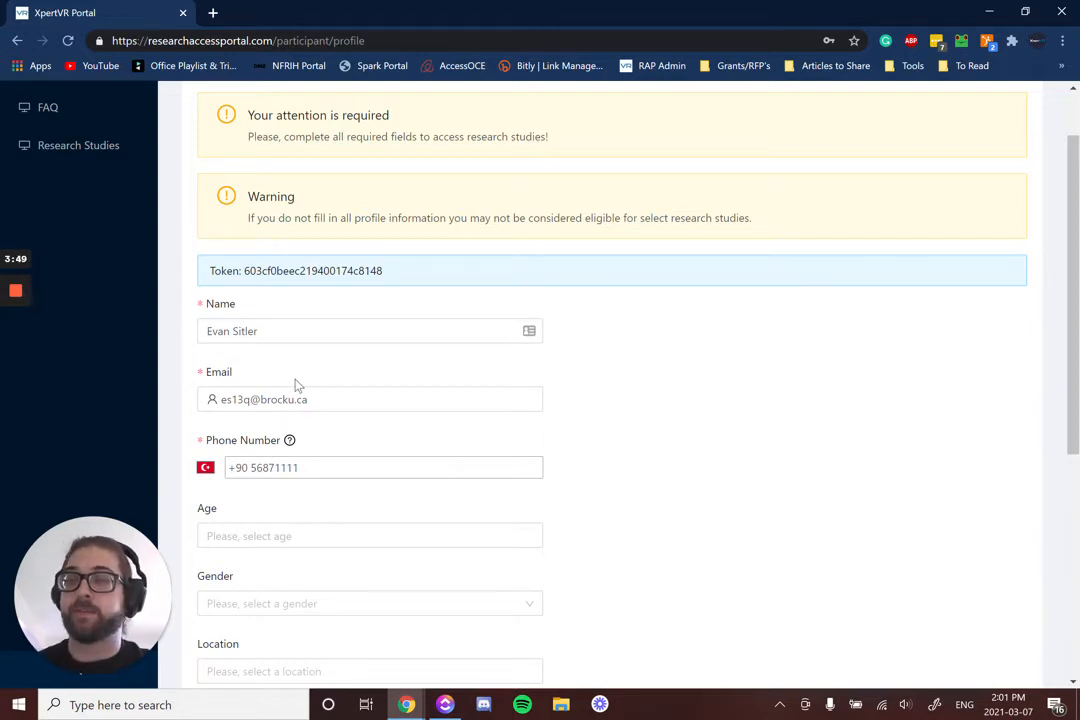
pyautogui.click(370, 400)
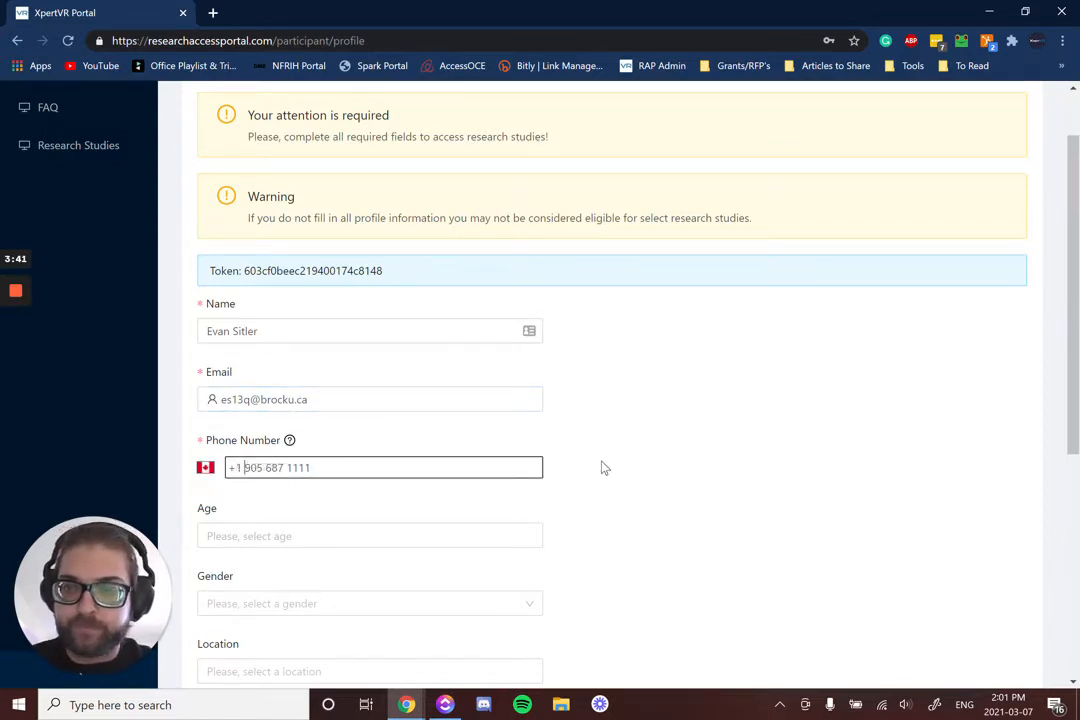
# Step: Select HTC Vive/Vive Pro, another headset and Quest 2 + link in Main VR Headset
pyautogui.scroll(-3)
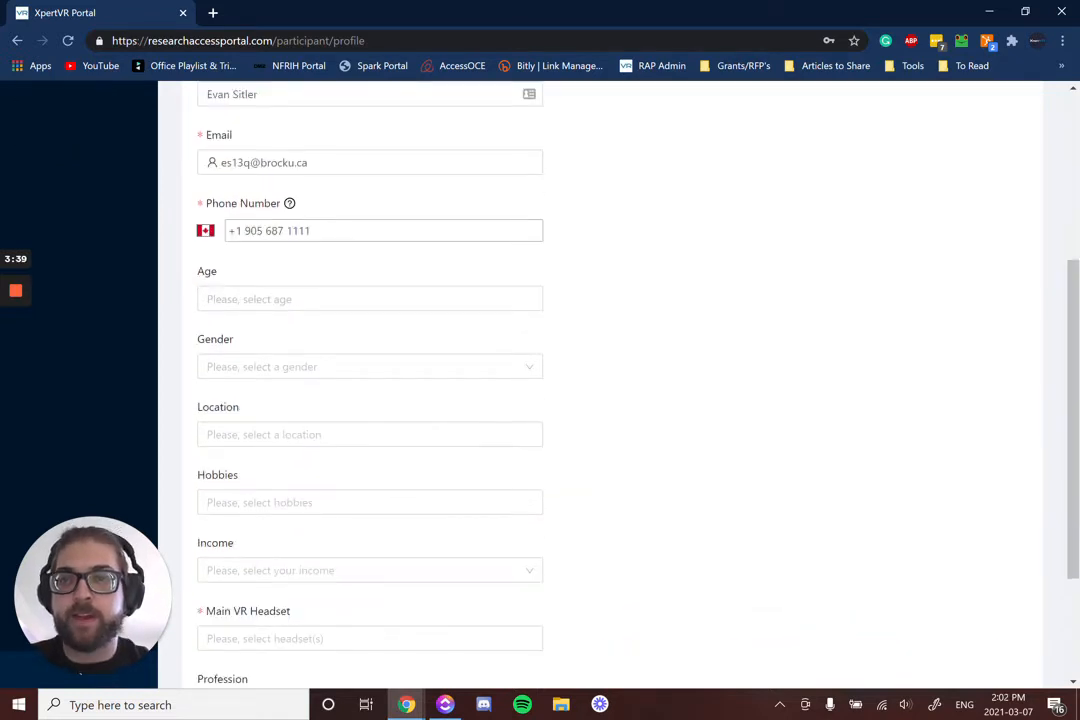
pyautogui.scroll(-3)
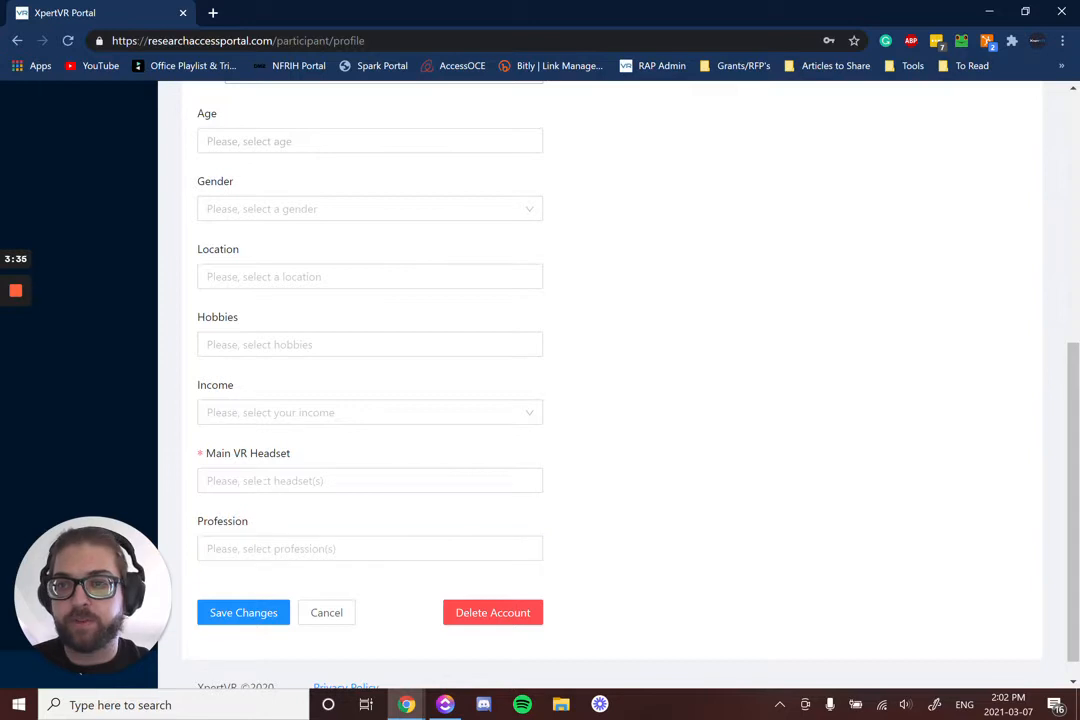
pyautogui.click(370, 480)
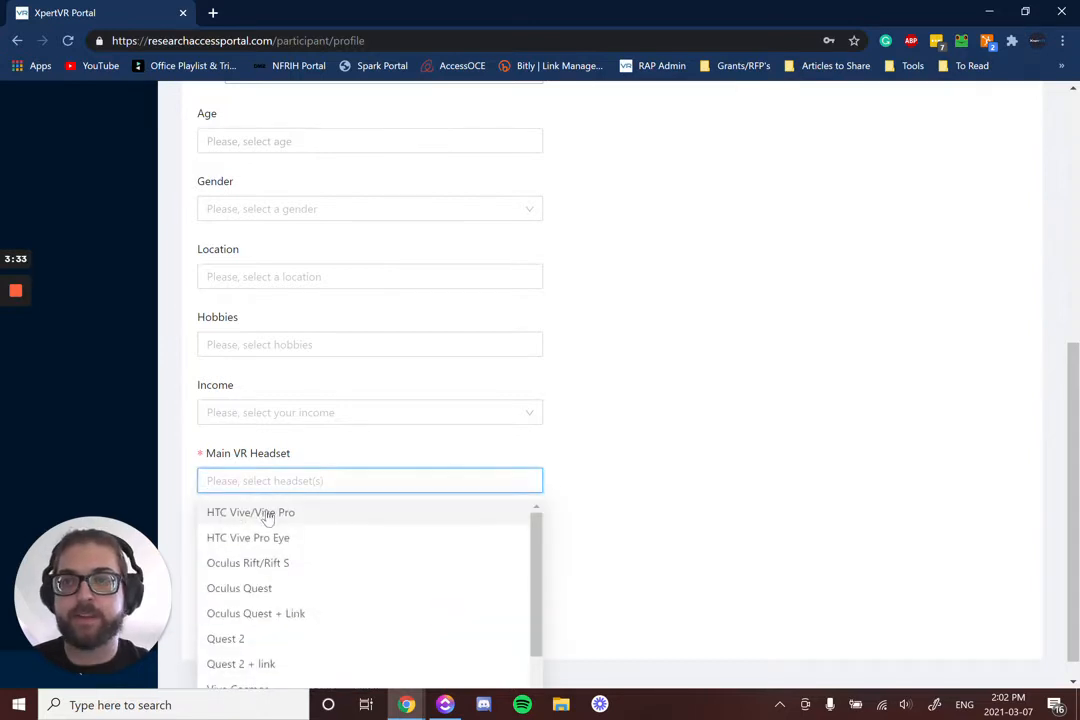
pyautogui.click(250, 512)
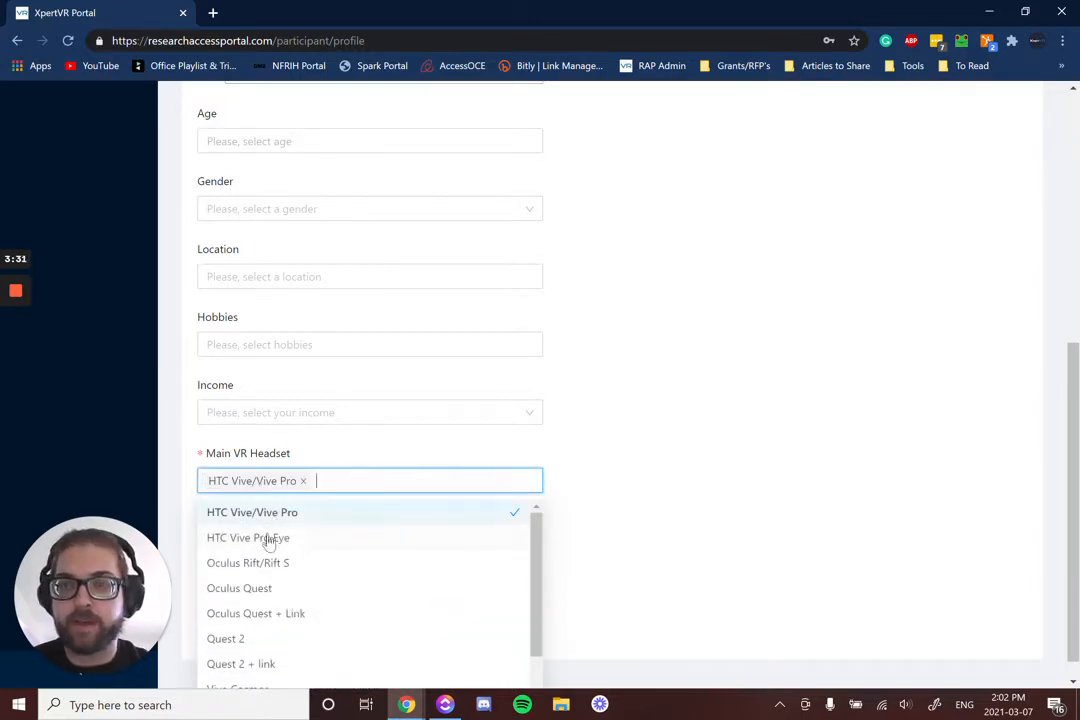
pyautogui.click(240, 588)
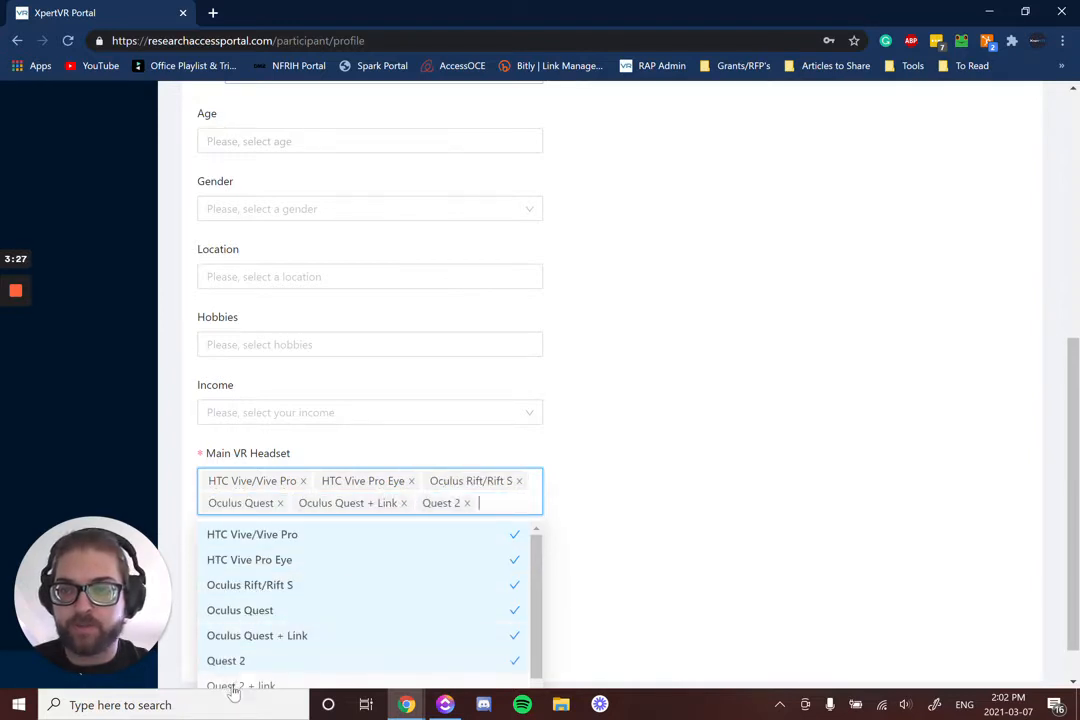
pyautogui.click(240, 684)
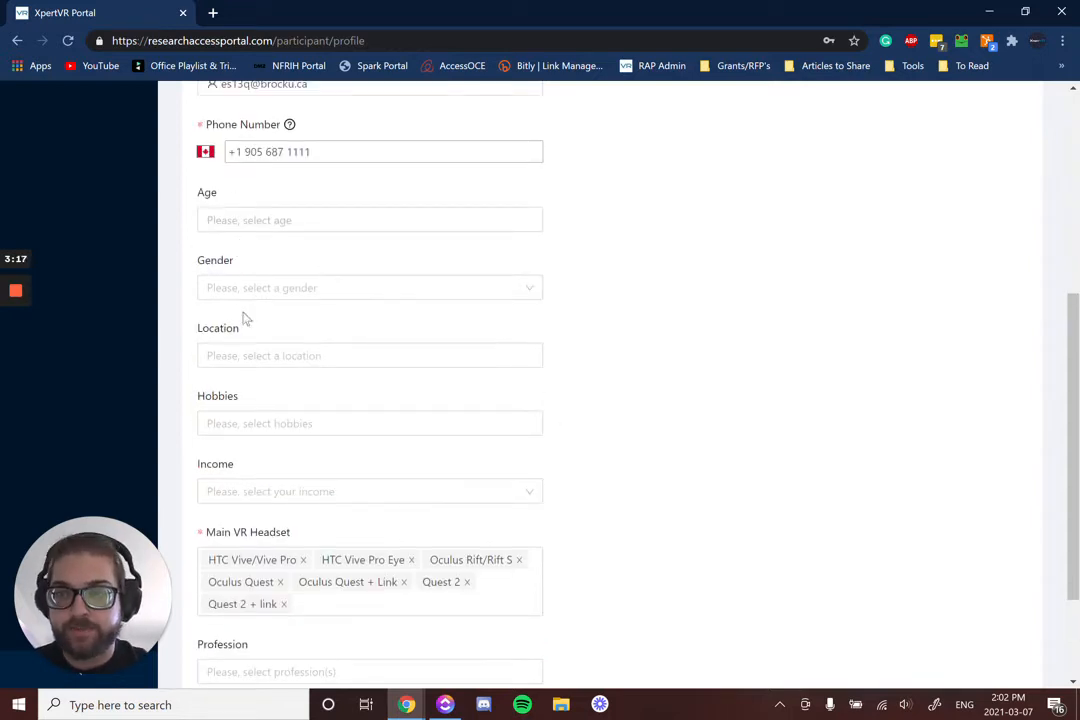
# Step: Set age 24, gender Female, and add United States to the Canada location
pyautogui.scroll(-3)
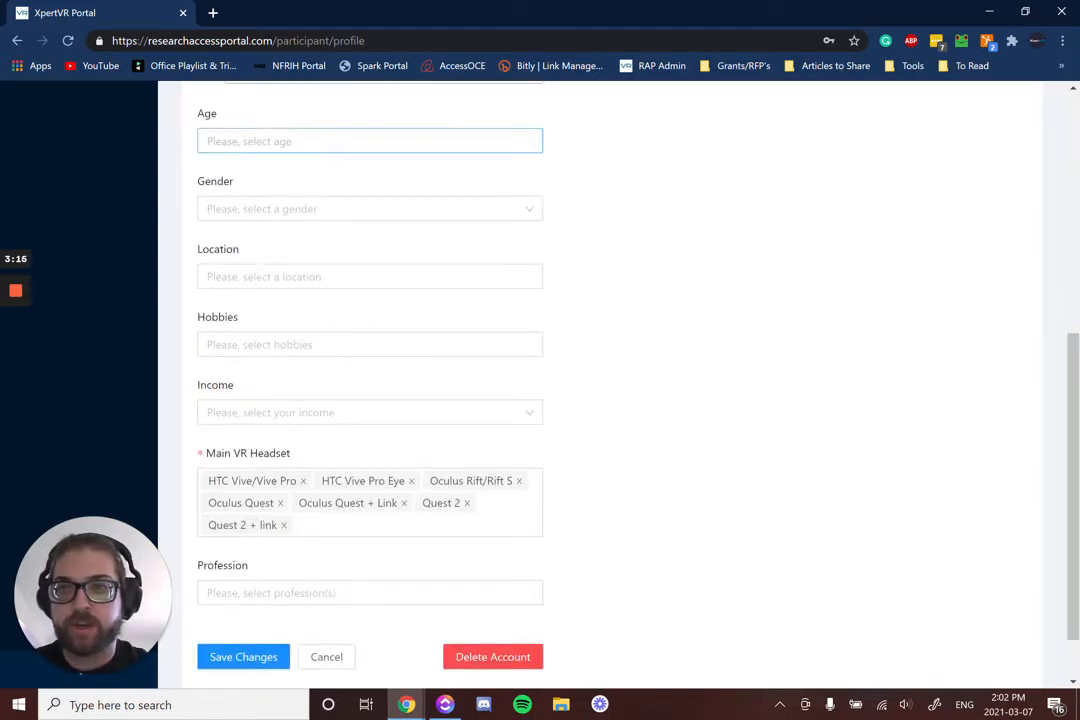
pyautogui.click(370, 140)
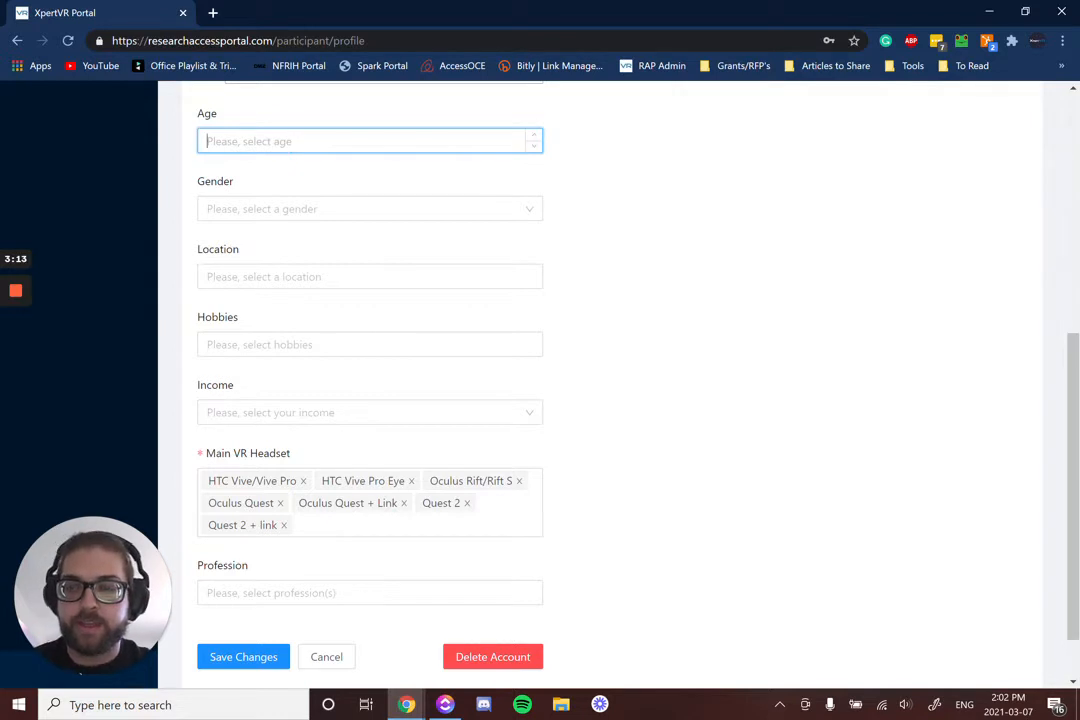
pyautogui.write('24')
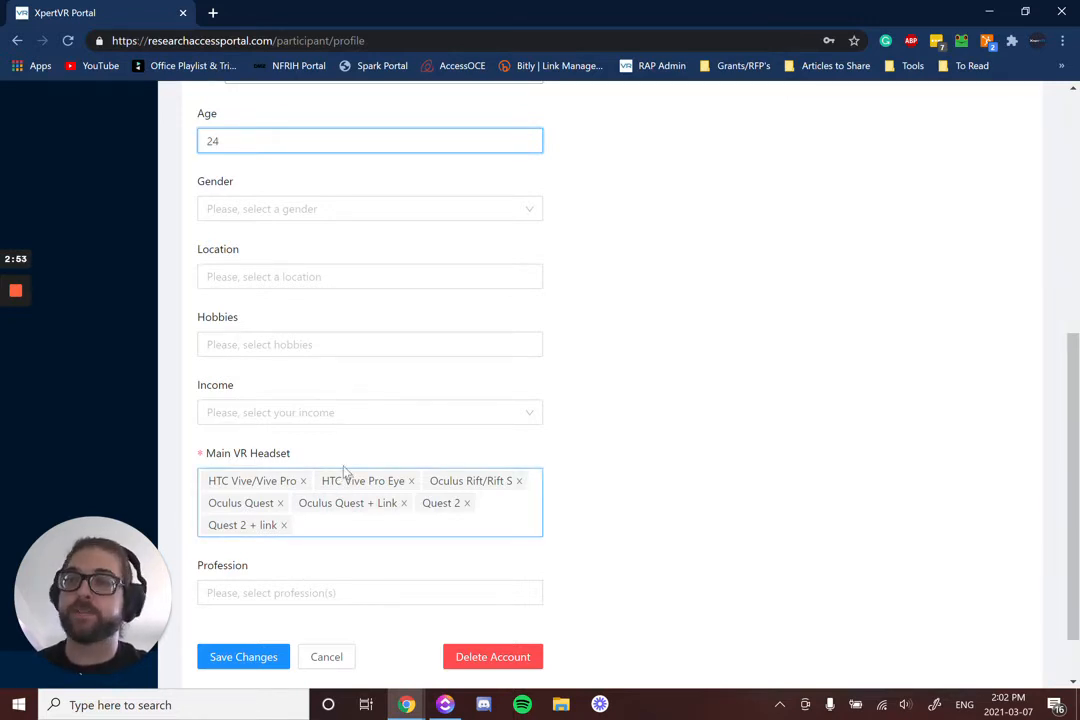
pyautogui.click(370, 208)
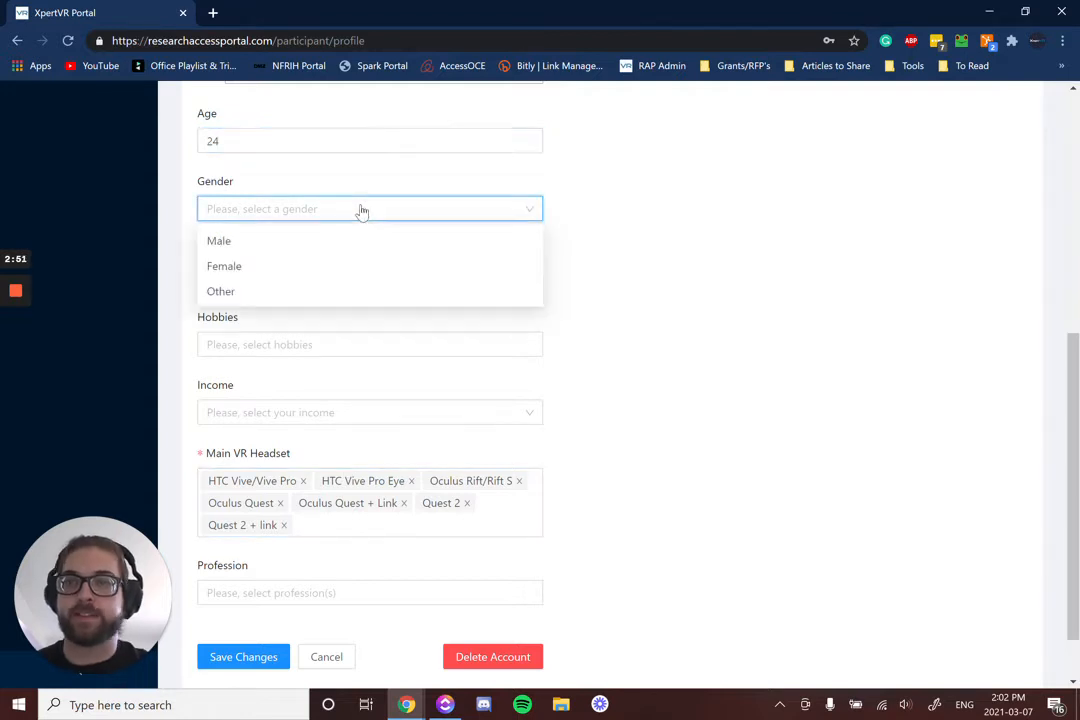
pyautogui.click(224, 266)
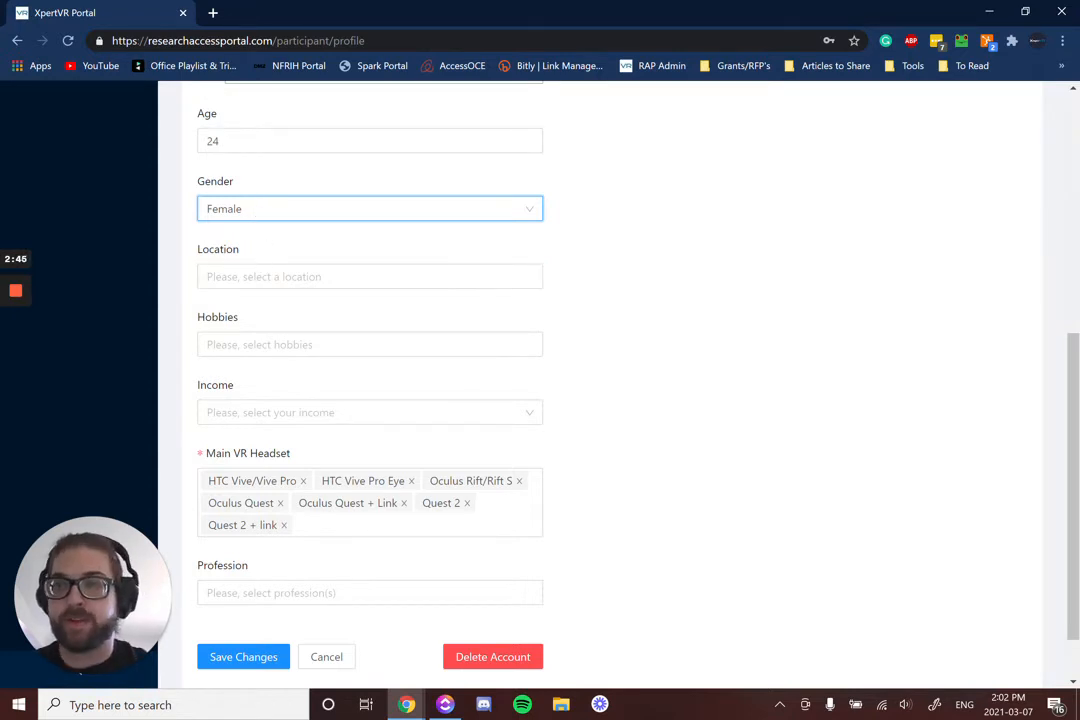
pyautogui.click(368, 276)
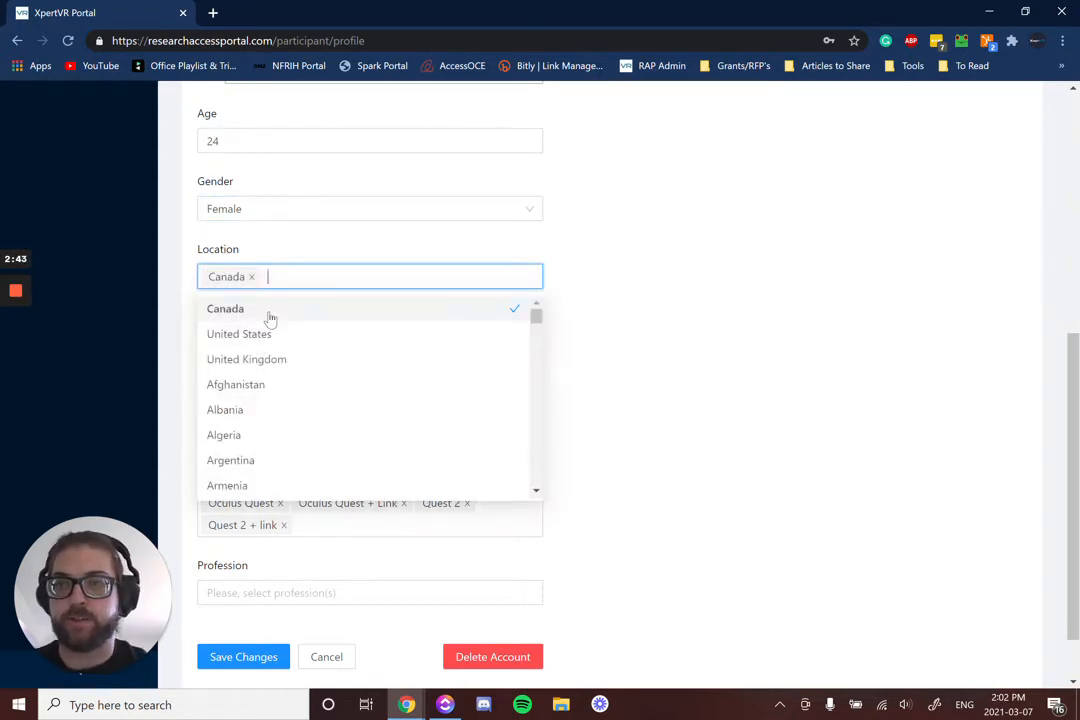
pyautogui.click(240, 332)
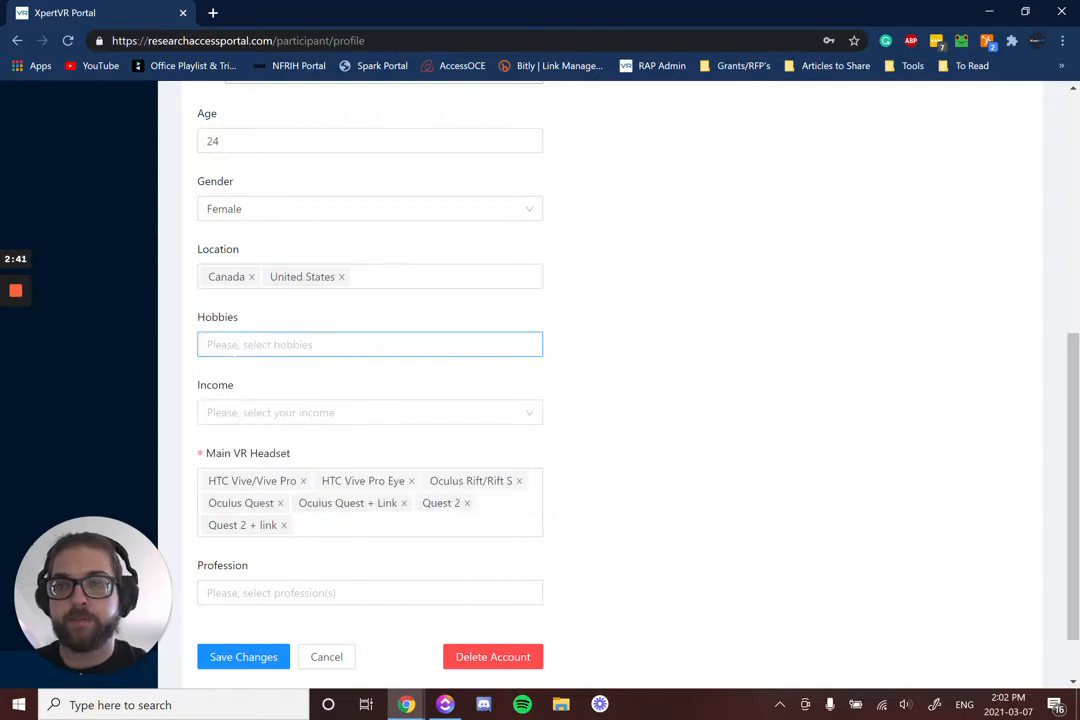
# Step: Review the hobbies list and set income to $20,000-$45,000, moving on to Profession
pyautogui.click(368, 344)
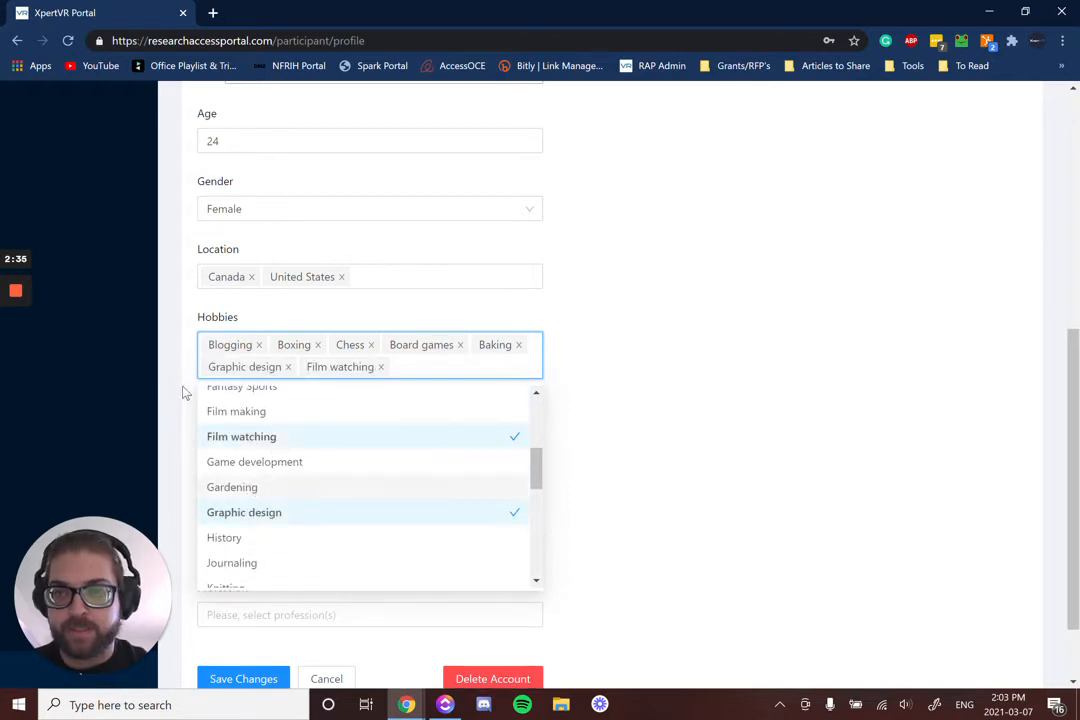
pyautogui.click(368, 434)
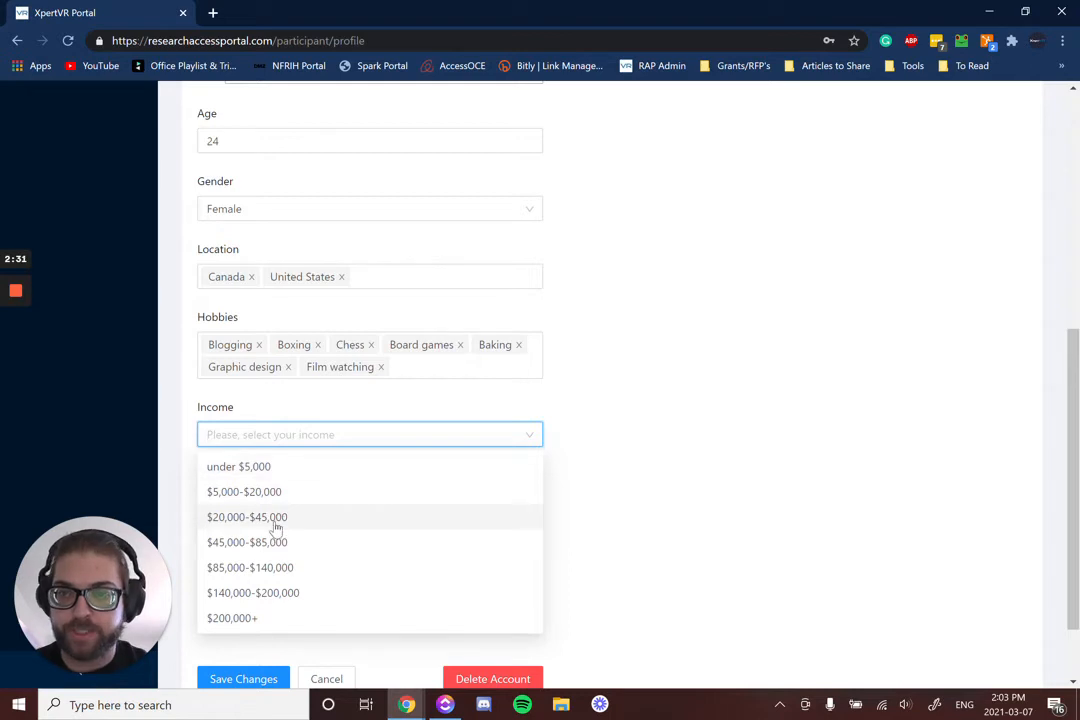
pyautogui.click(248, 516)
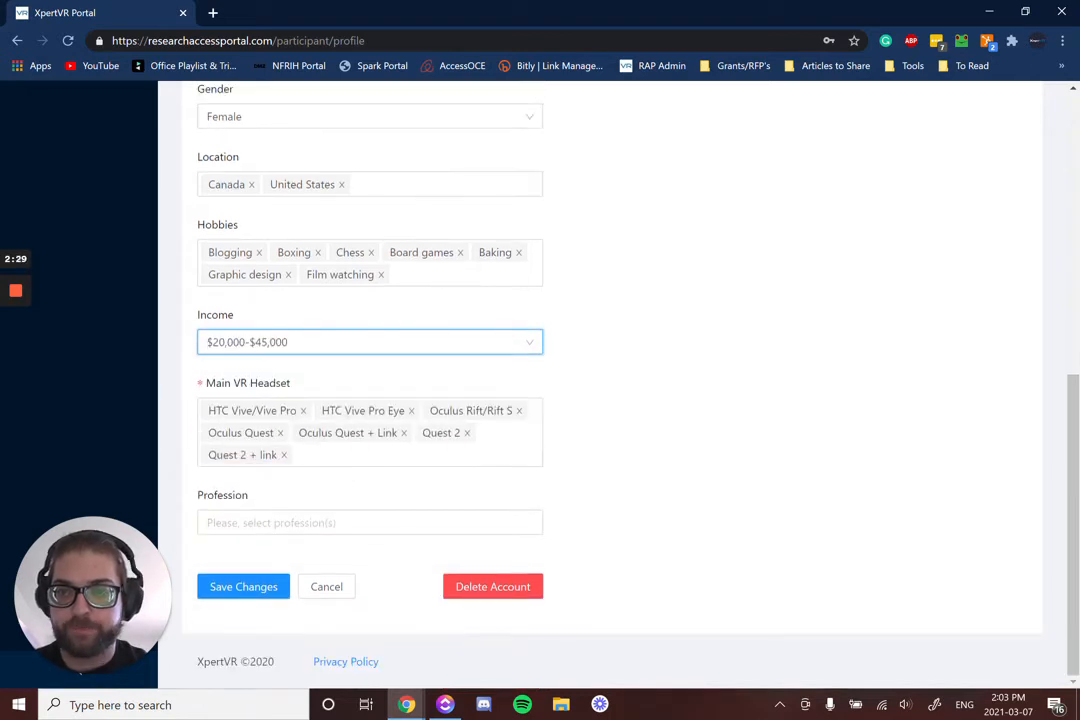
pyautogui.click(370, 522)
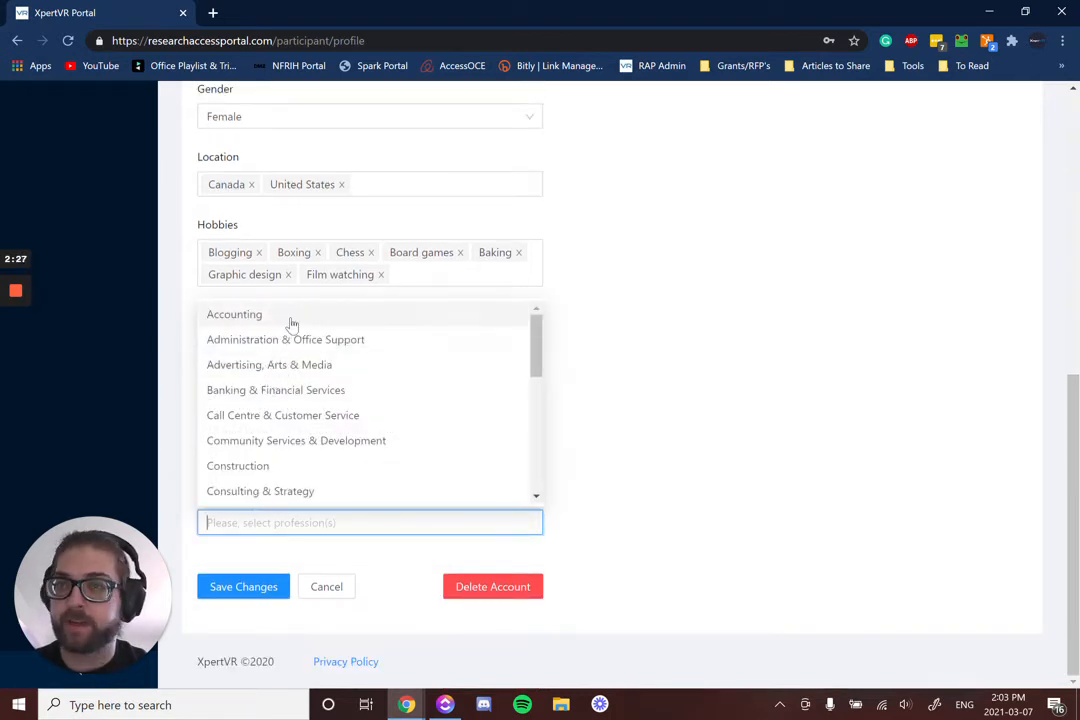
# Step: Add Accounting and Community Services & Development as professions and save the profile changes
pyautogui.click(234, 314)
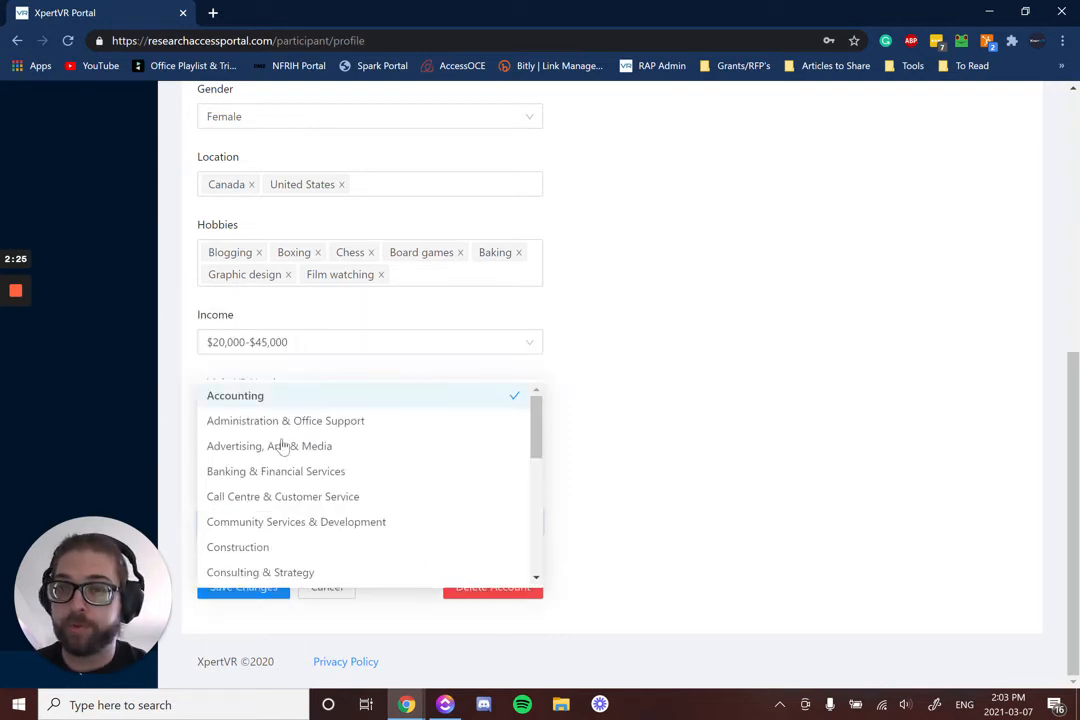
pyautogui.click(298, 520)
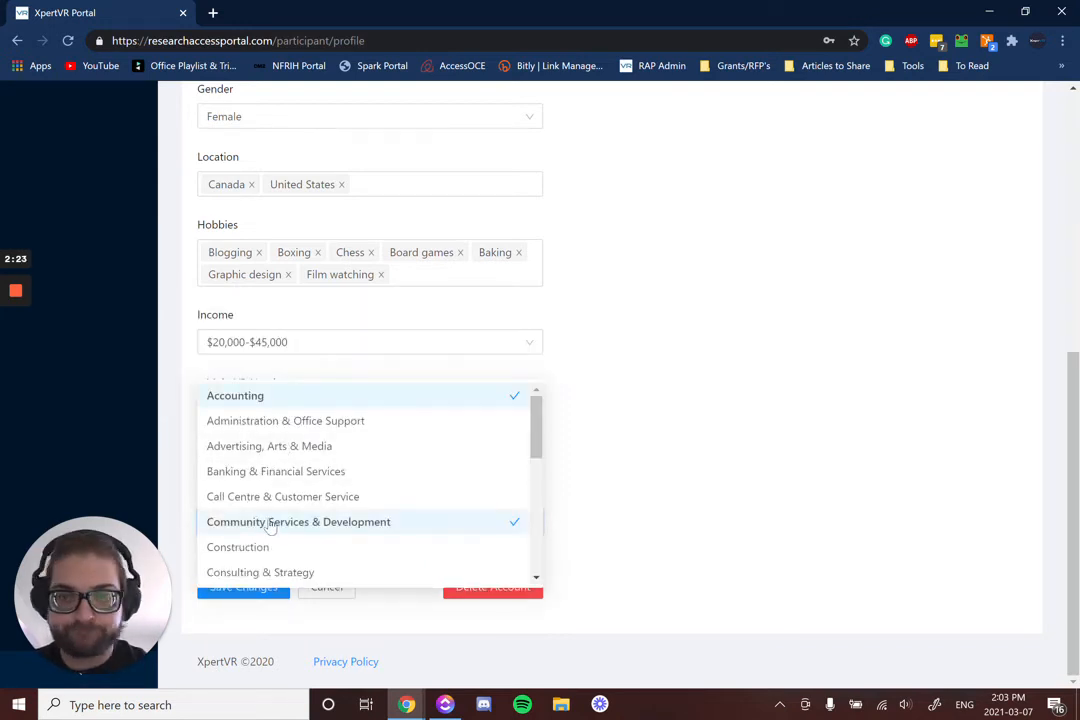
pyautogui.scroll(3)
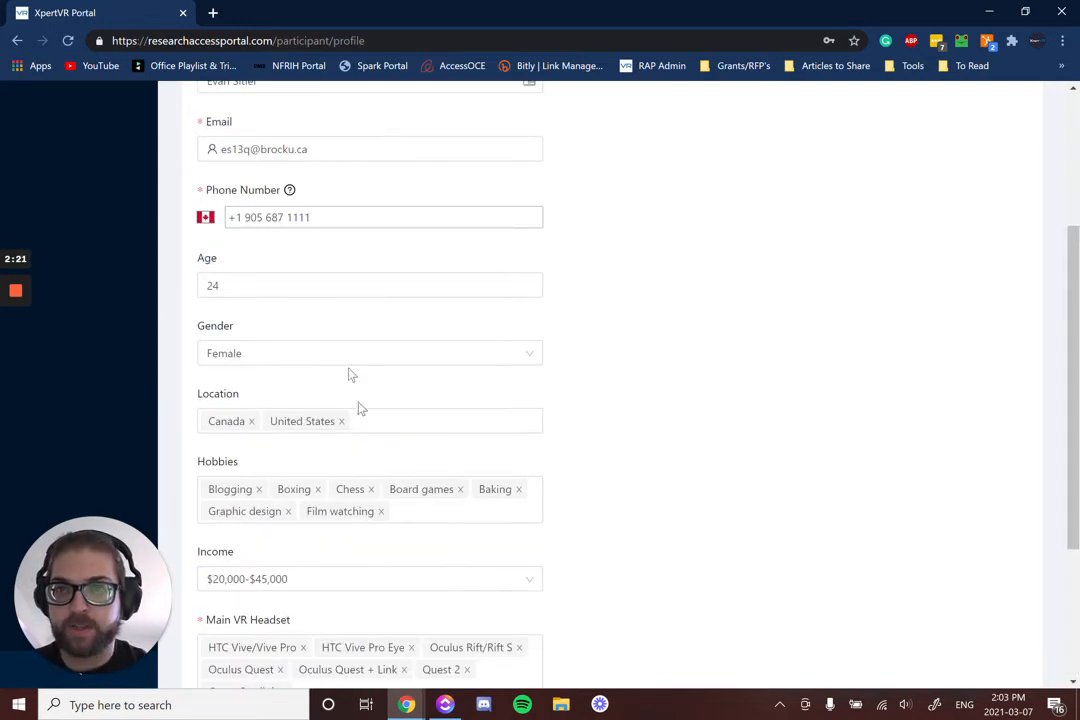
pyautogui.scroll(-3)
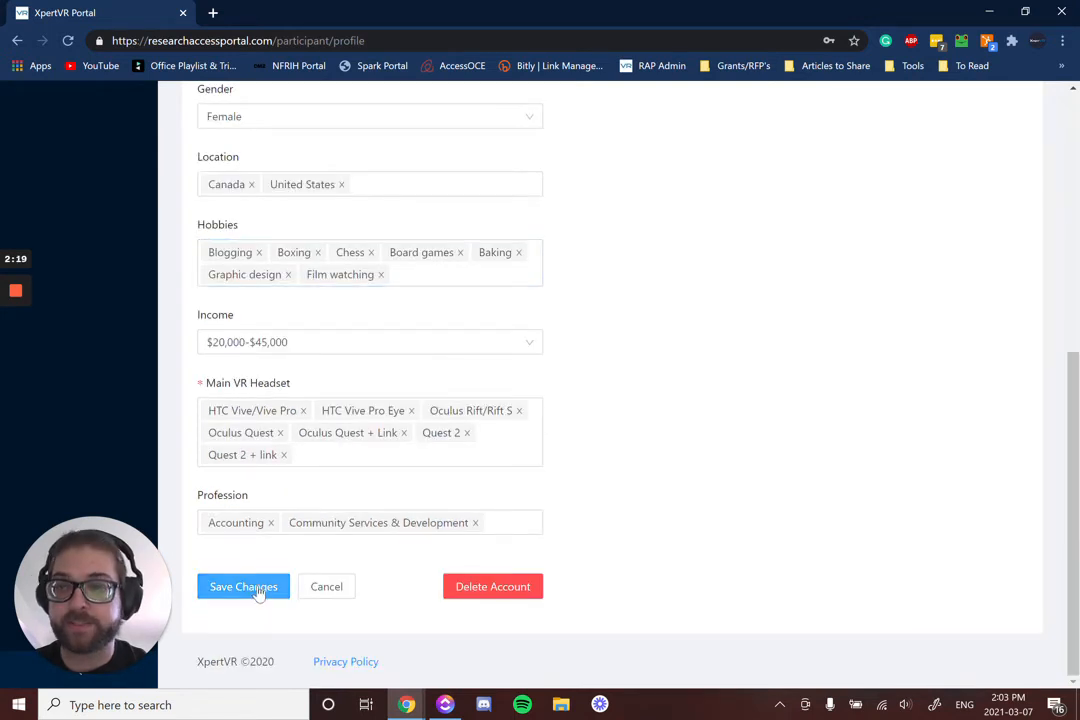
pyautogui.click(244, 586)
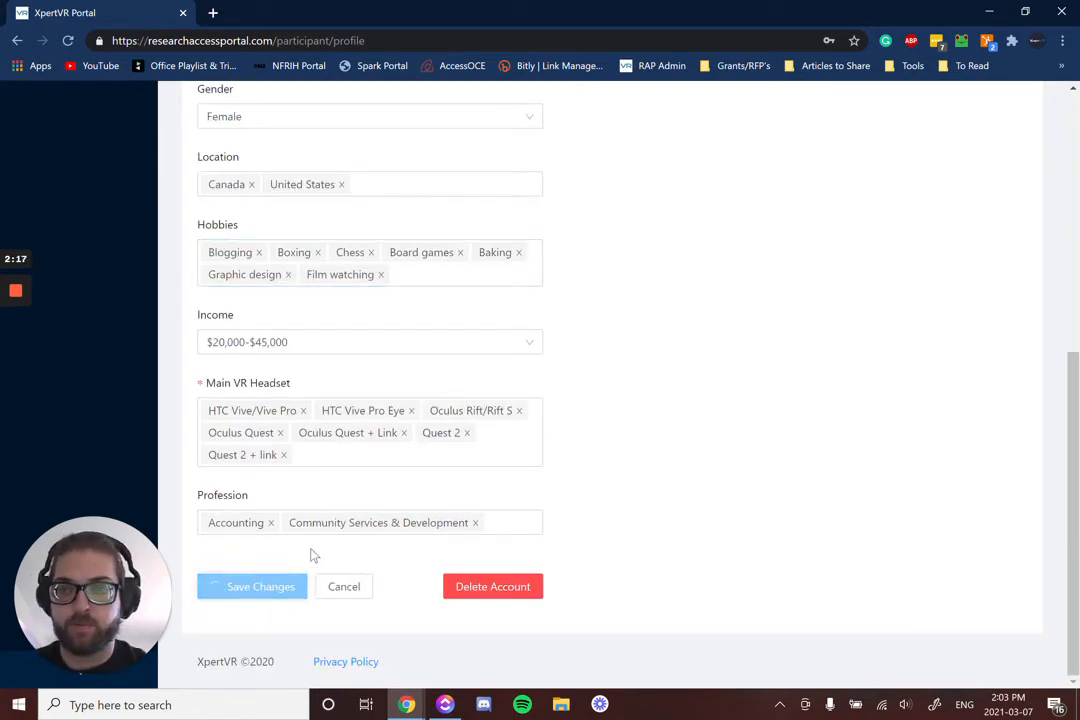
pyautogui.click(260, 586)
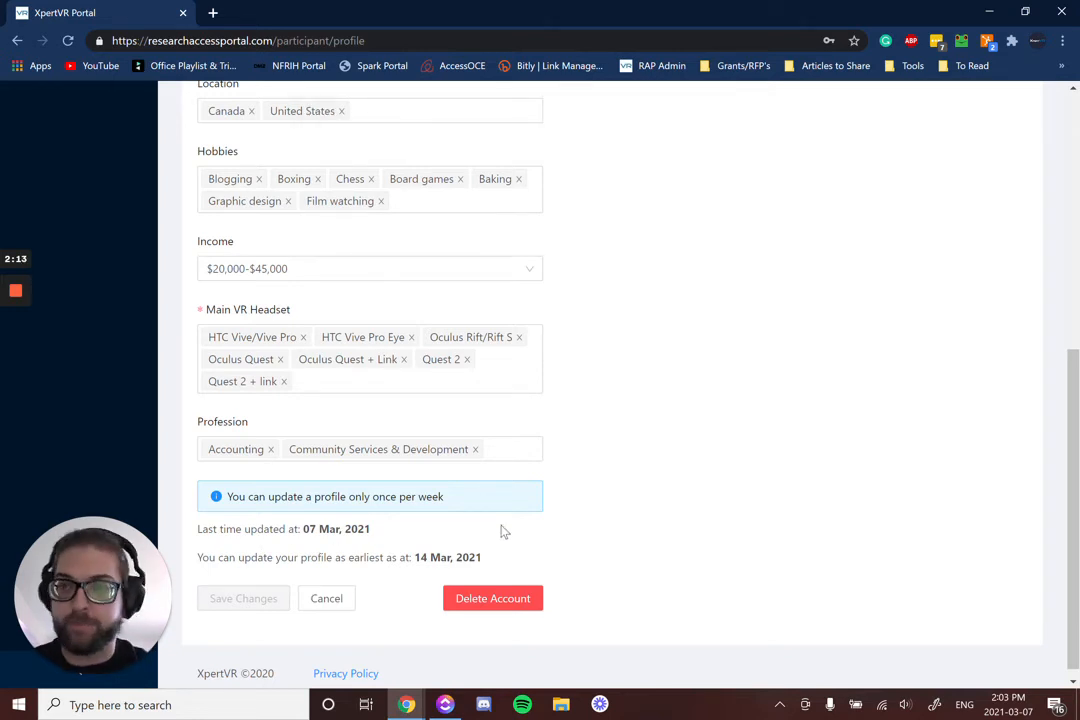
pyautogui.moveTo(630, 544)
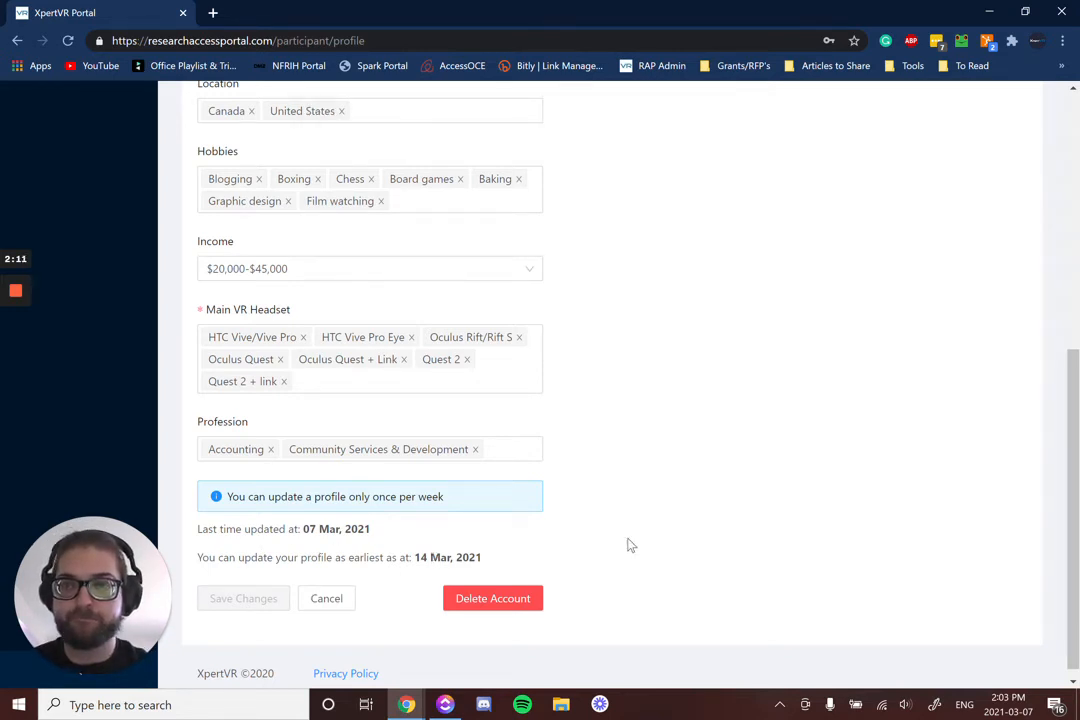
pyautogui.scroll(3)
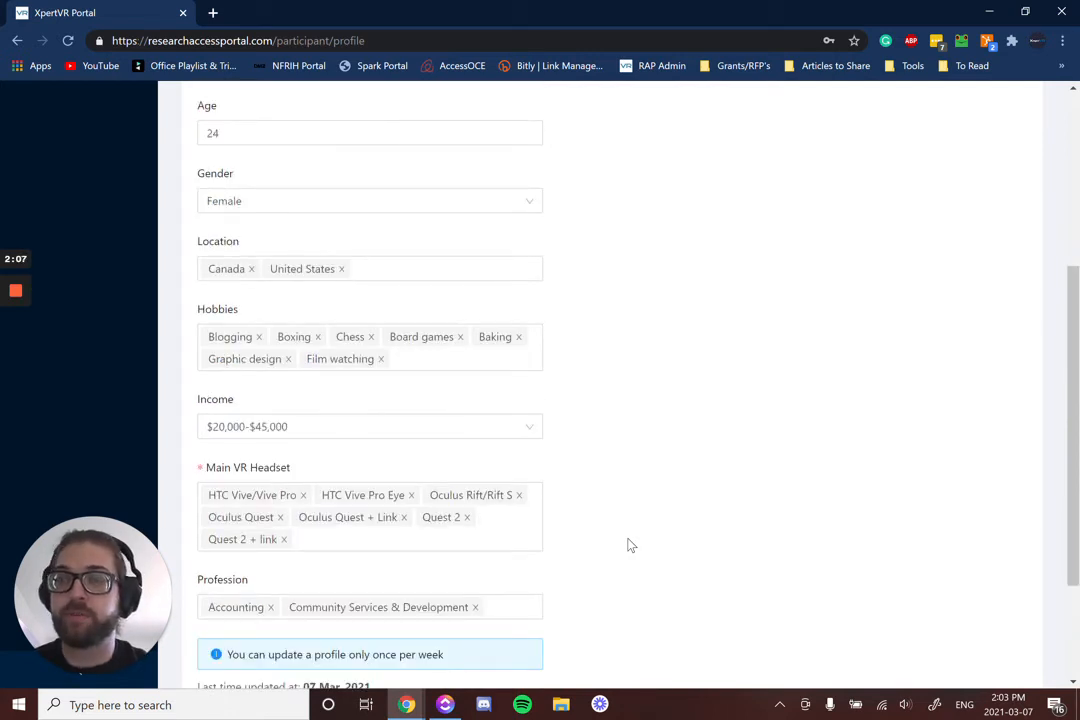
pyautogui.scroll(3)
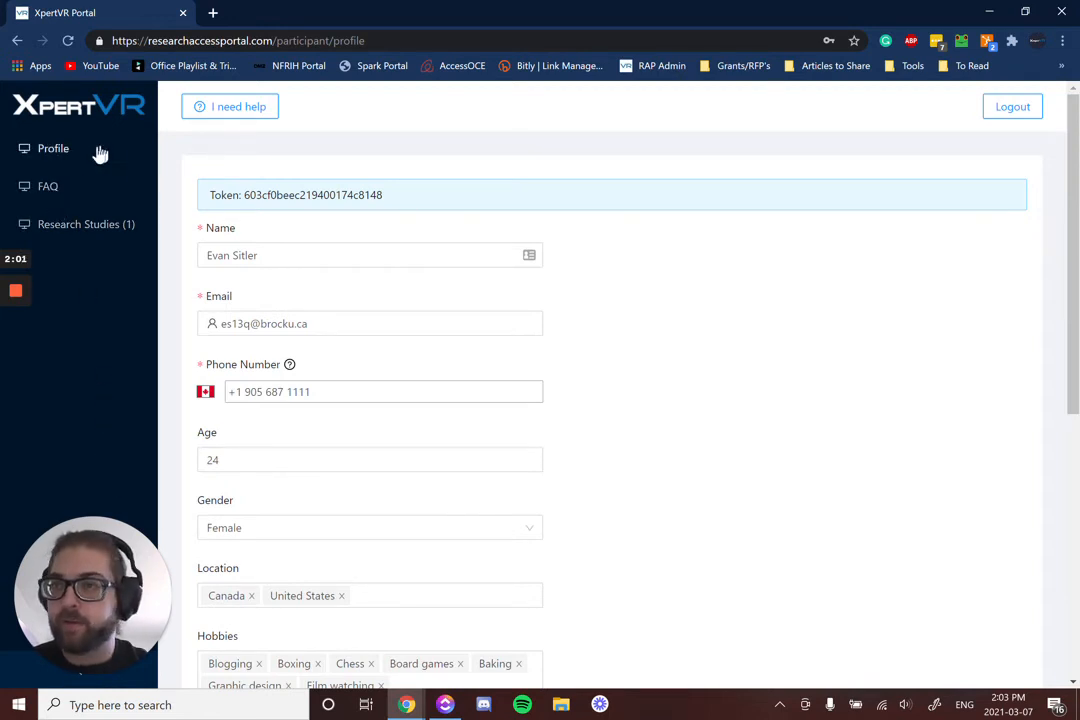
pyautogui.moveTo(56, 196)
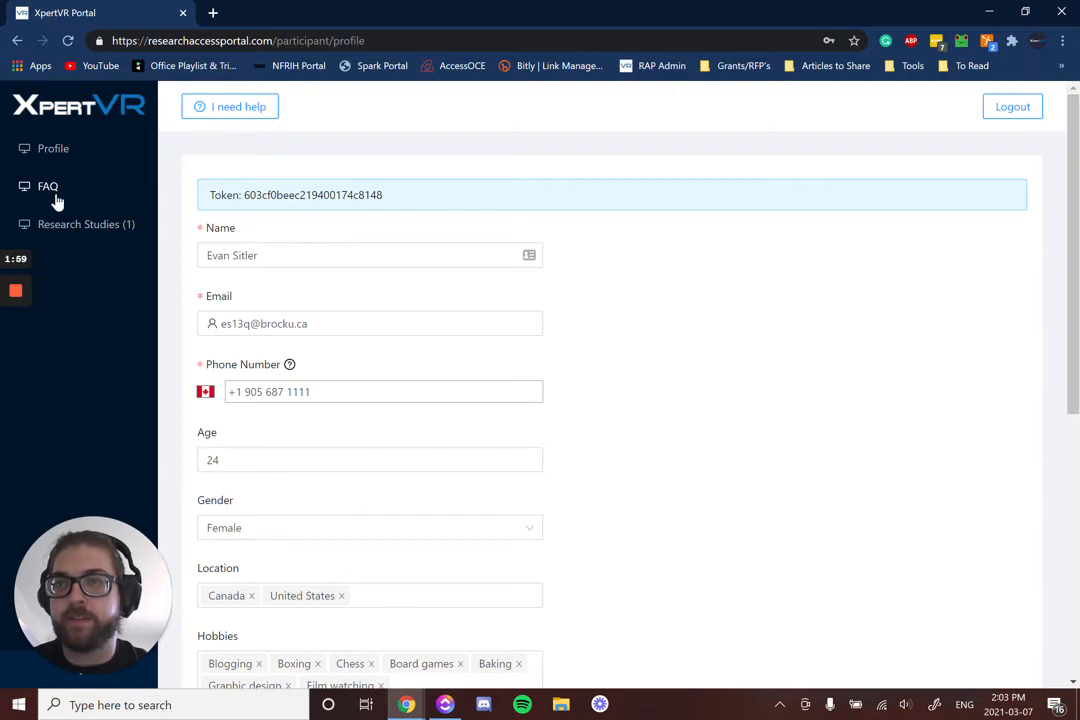
pyautogui.click(48, 186)
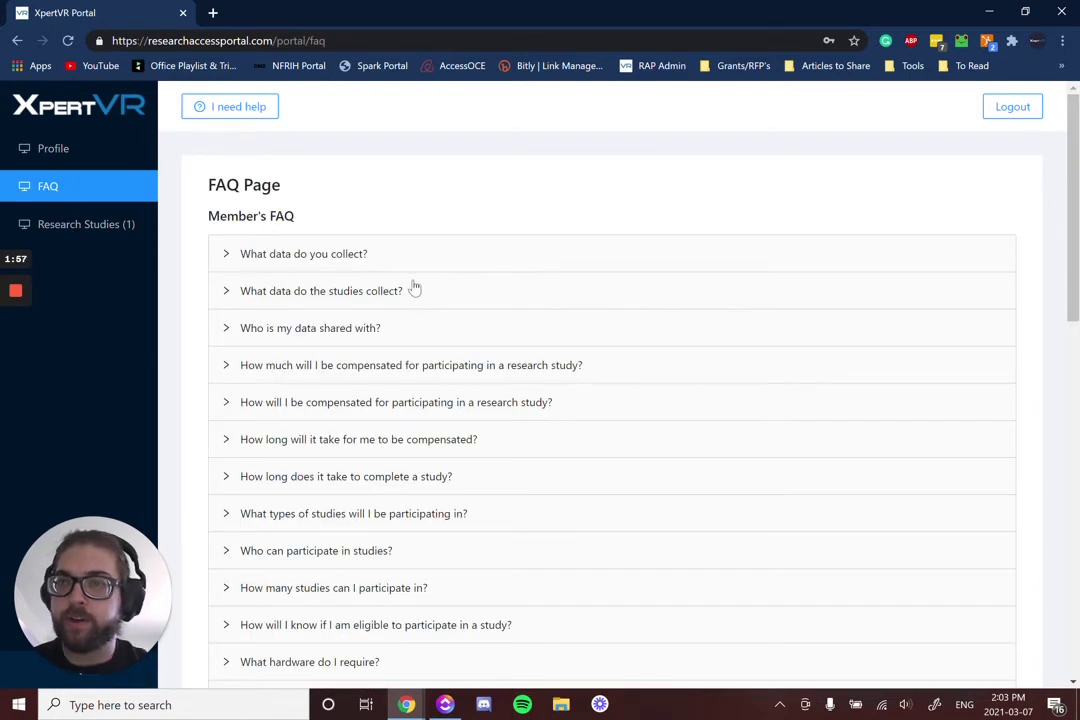
pyautogui.scroll(-3)
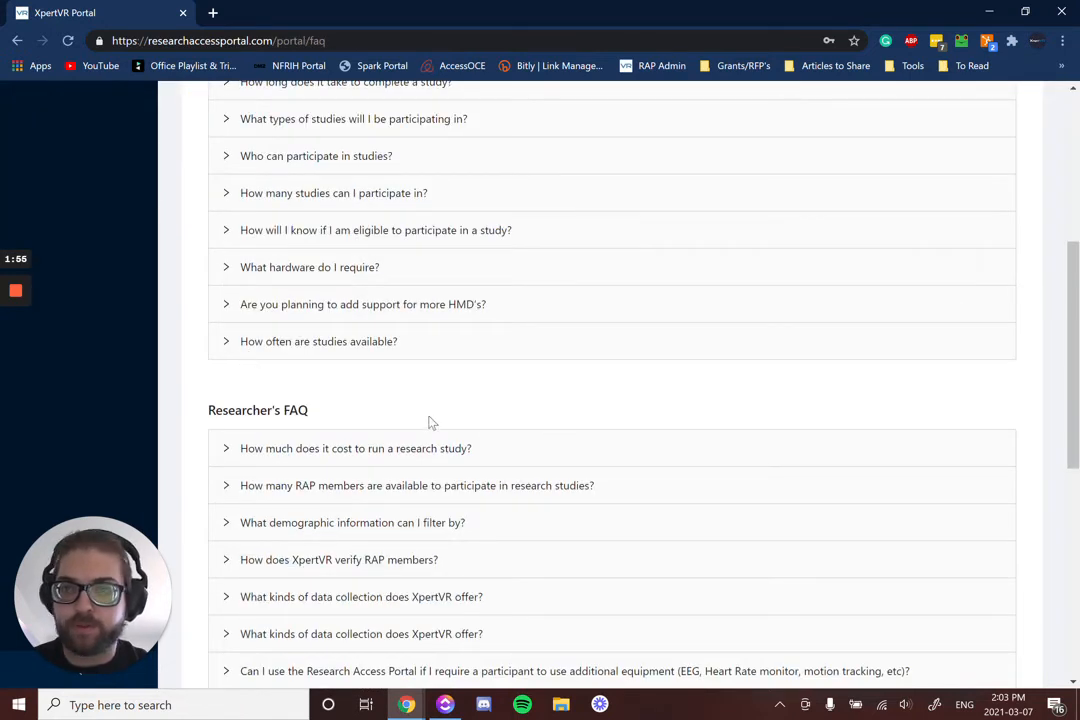
pyautogui.scroll(3)
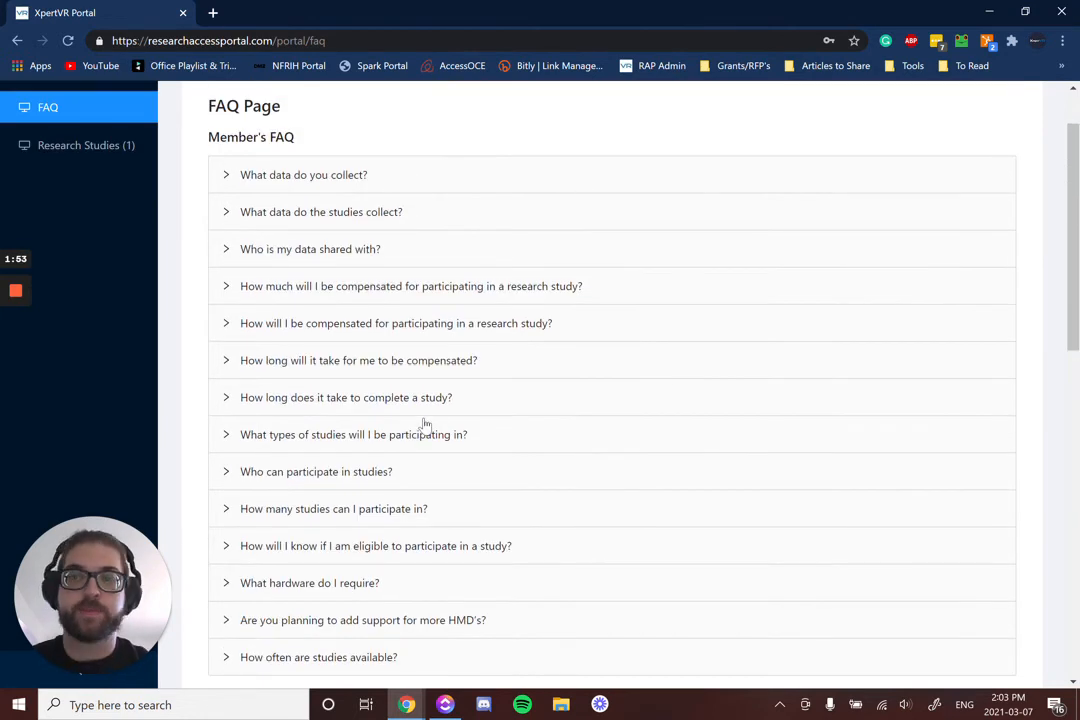
pyautogui.scroll(3)
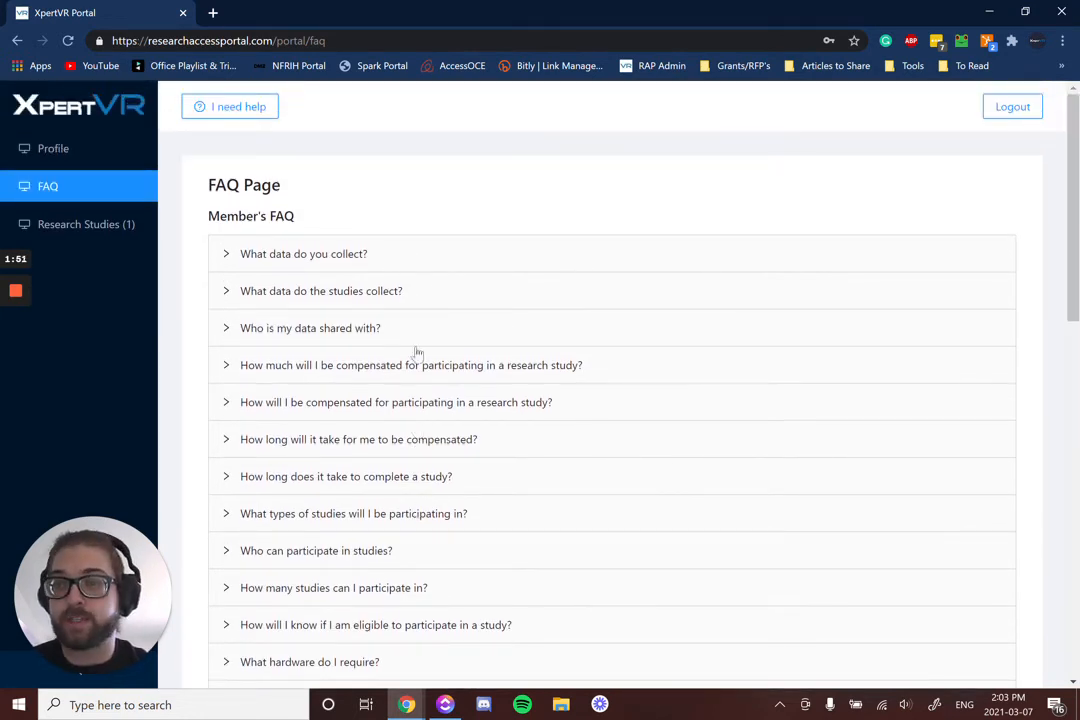
pyautogui.moveTo(582, 180)
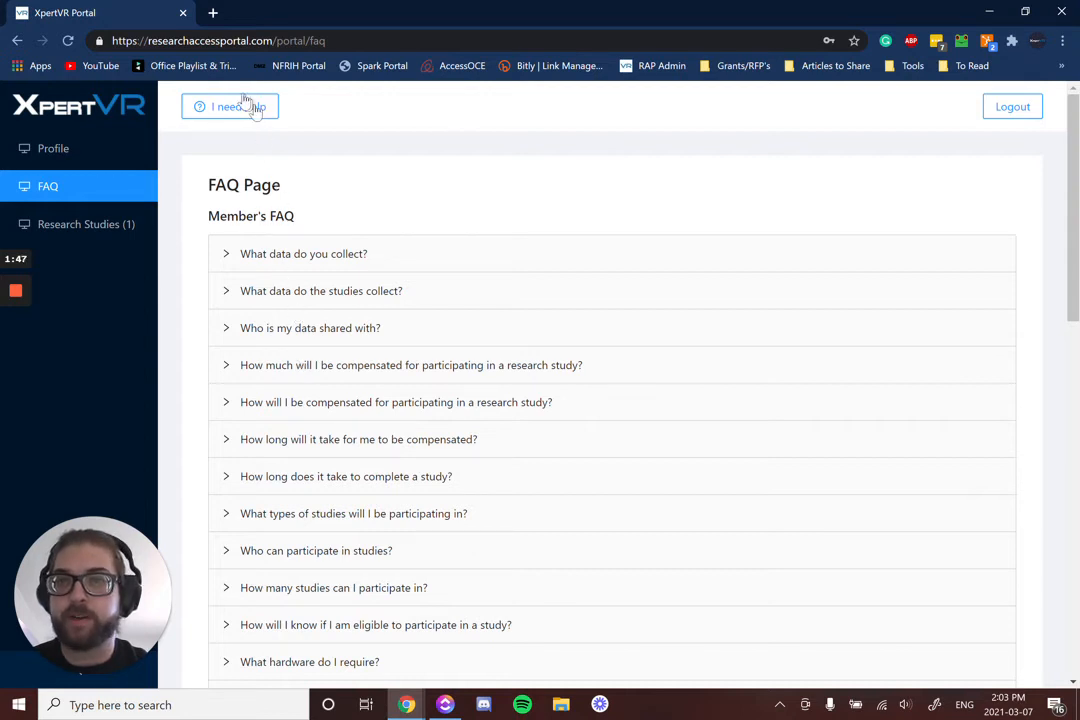
pyautogui.moveTo(238, 108)
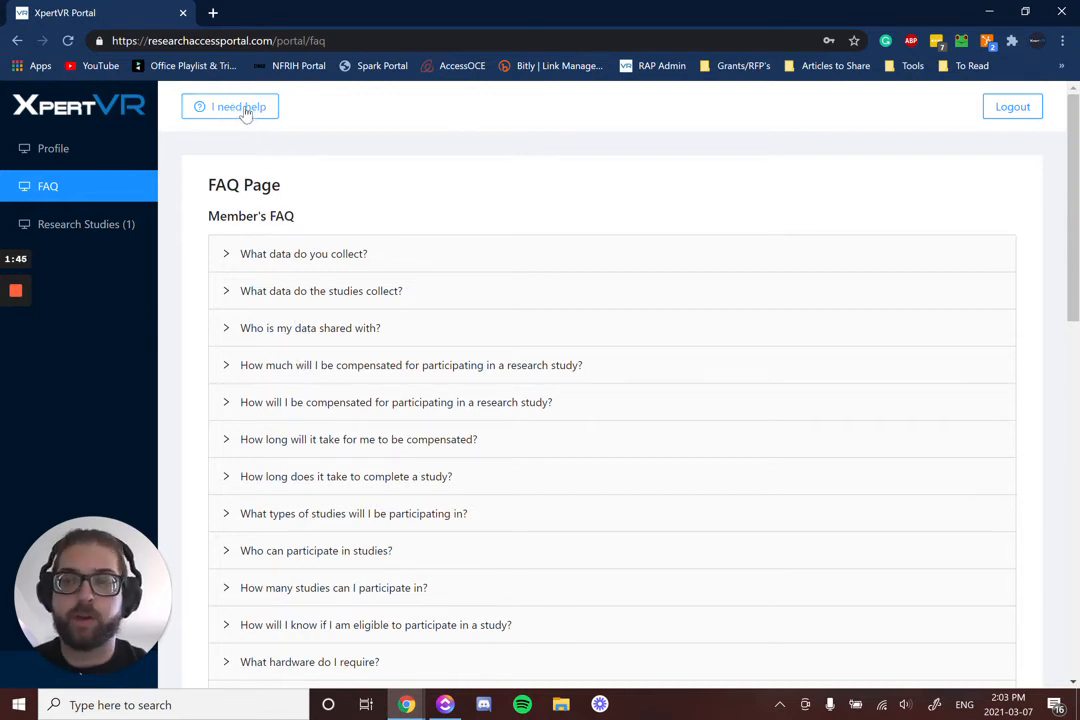
pyautogui.moveTo(252, 124)
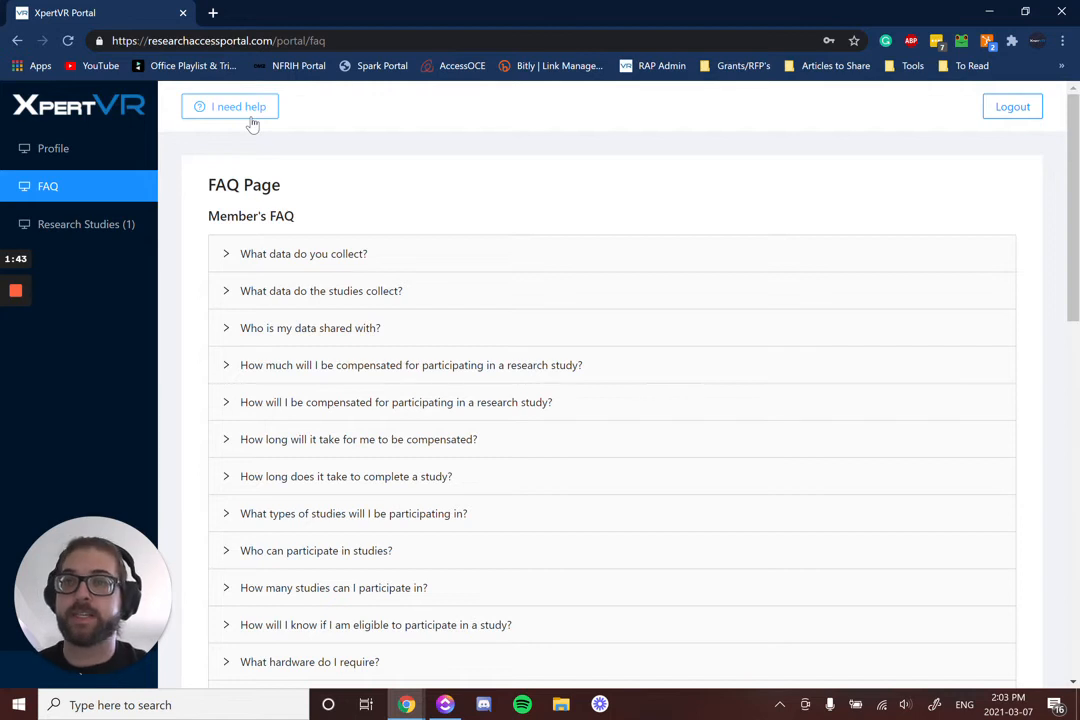
pyautogui.moveTo(100, 224)
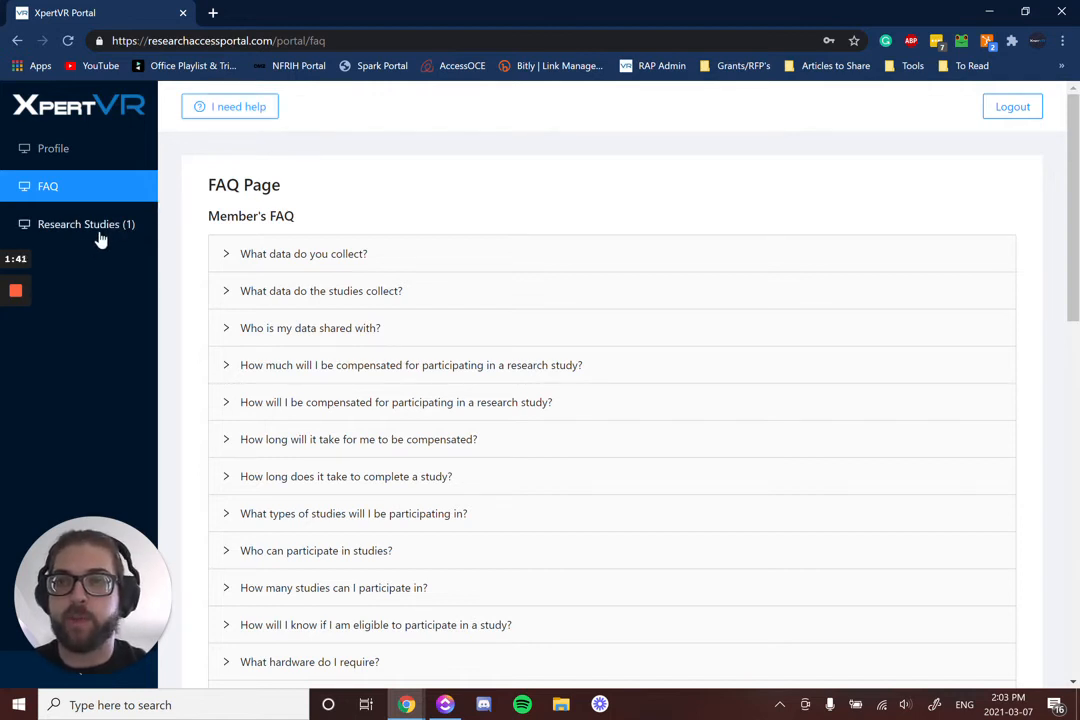
pyautogui.moveTo(20, 232)
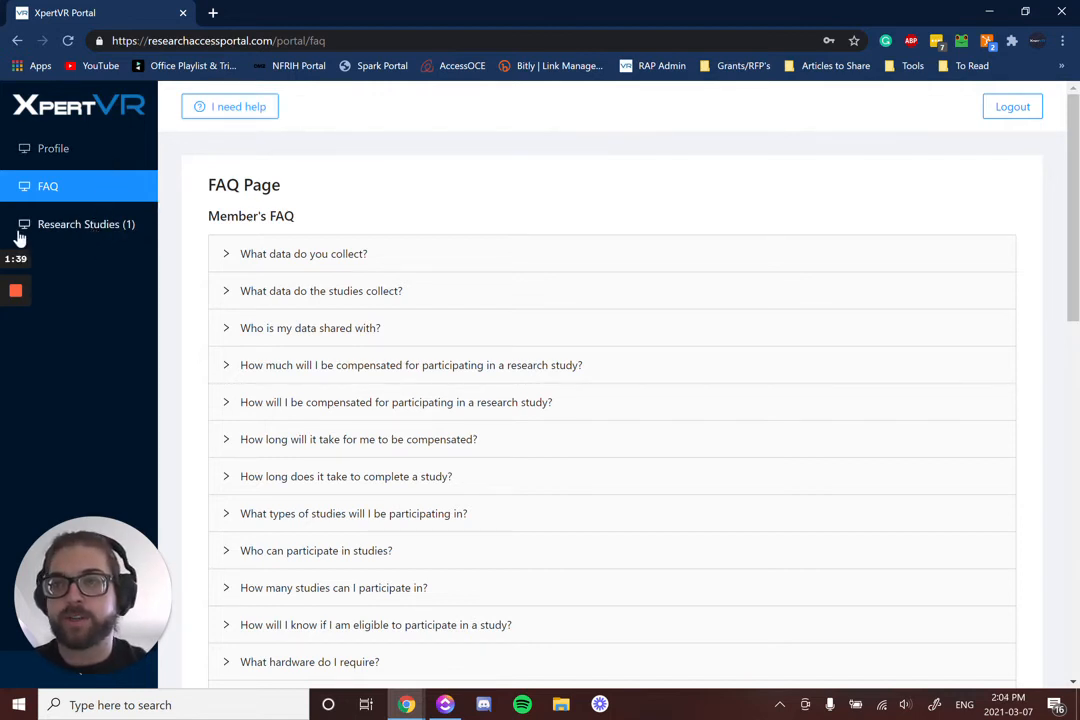
pyautogui.moveTo(130, 232)
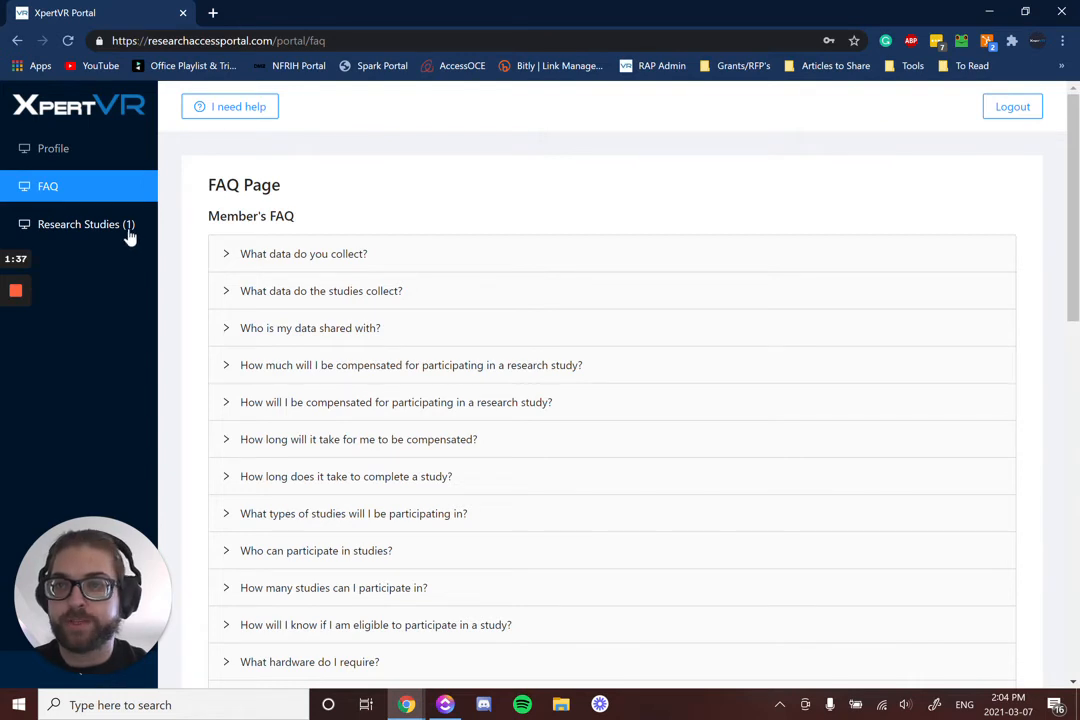
# Step: View the 'Seeing while moving' study on Research Studies, selecting its YouTube instructions link
pyautogui.click(84, 224)
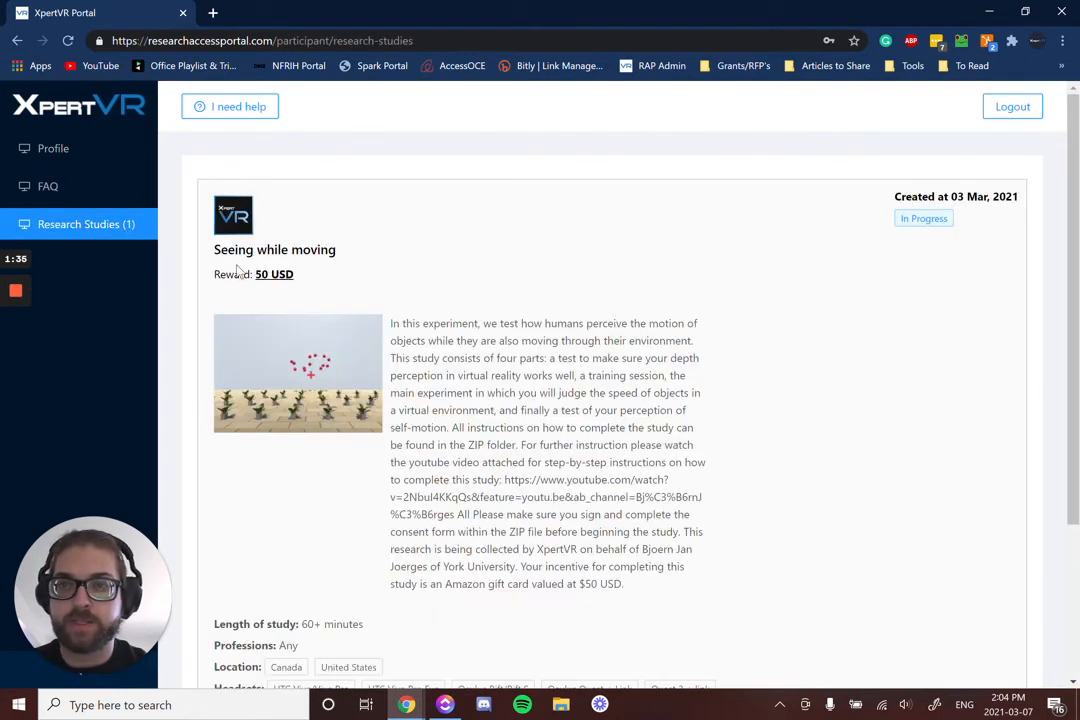
pyautogui.moveTo(528, 318)
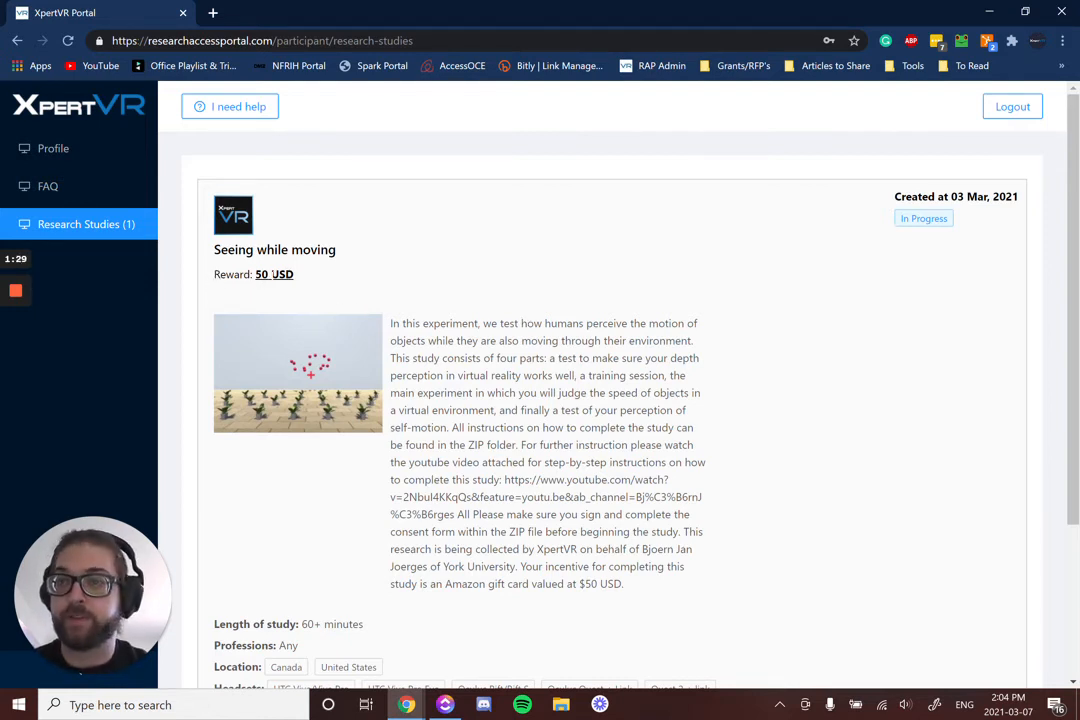
pyautogui.scroll(-3)
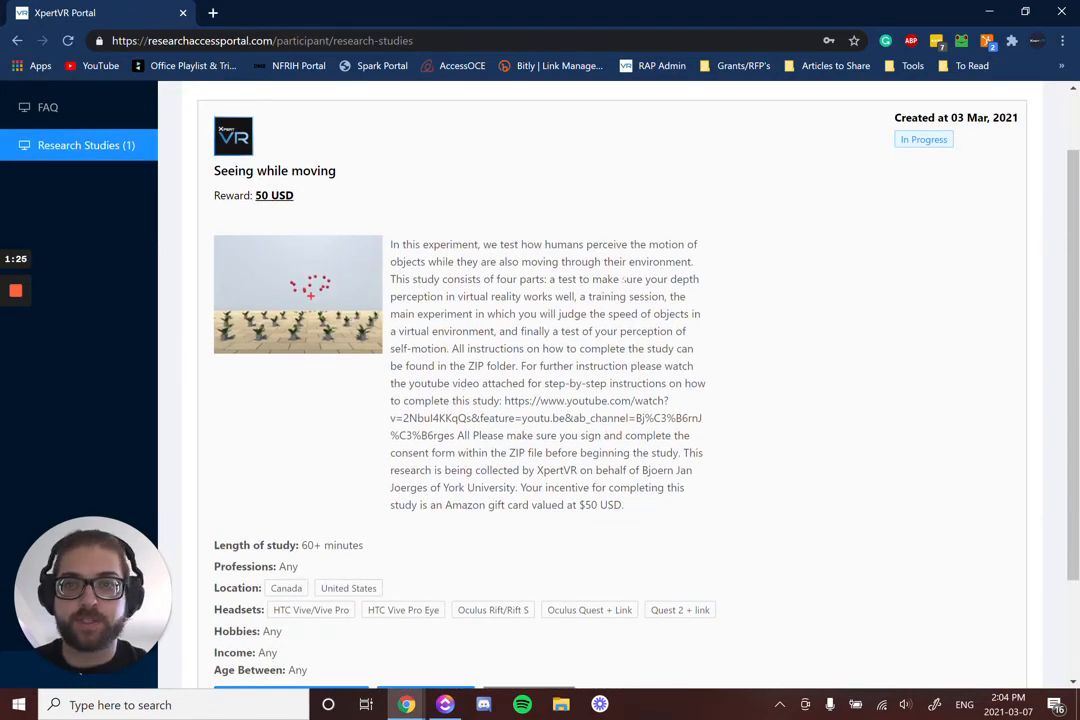
pyautogui.scroll(-3)
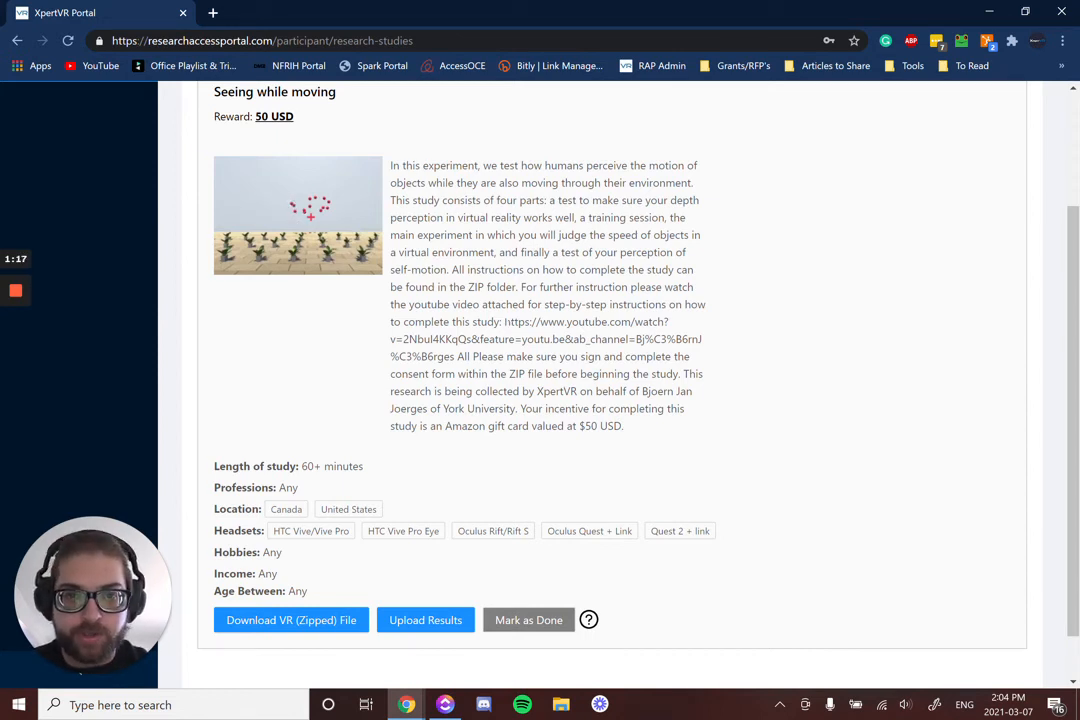
pyautogui.moveTo(508, 320); pyautogui.dragTo(552, 340)
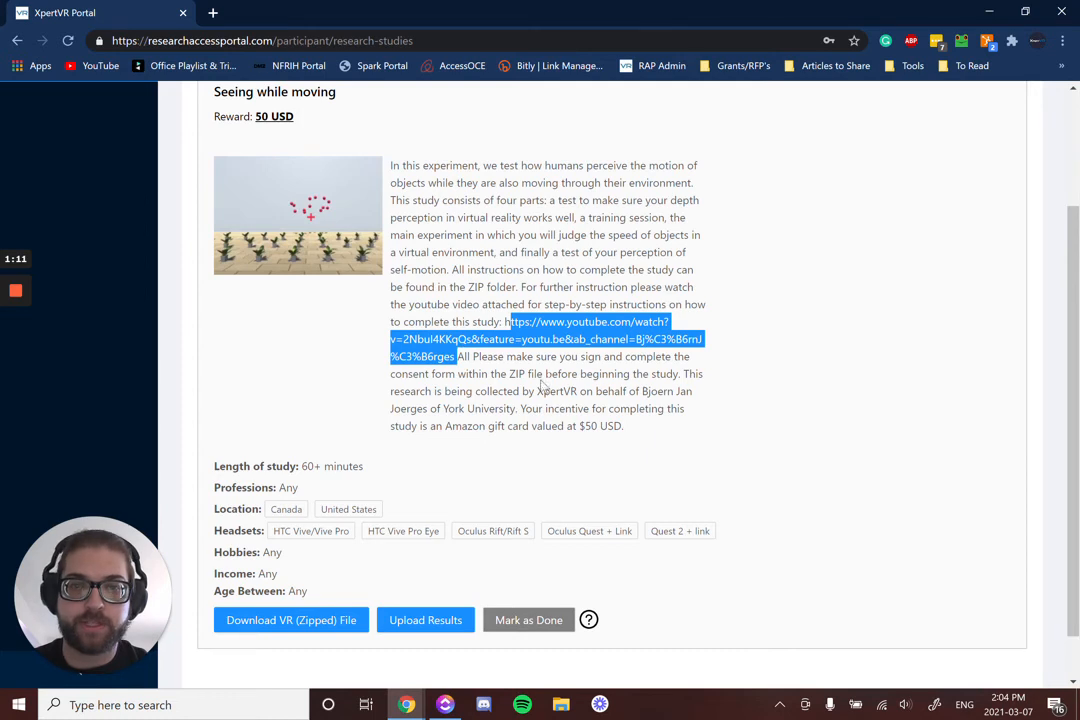
pyautogui.scroll(-3)
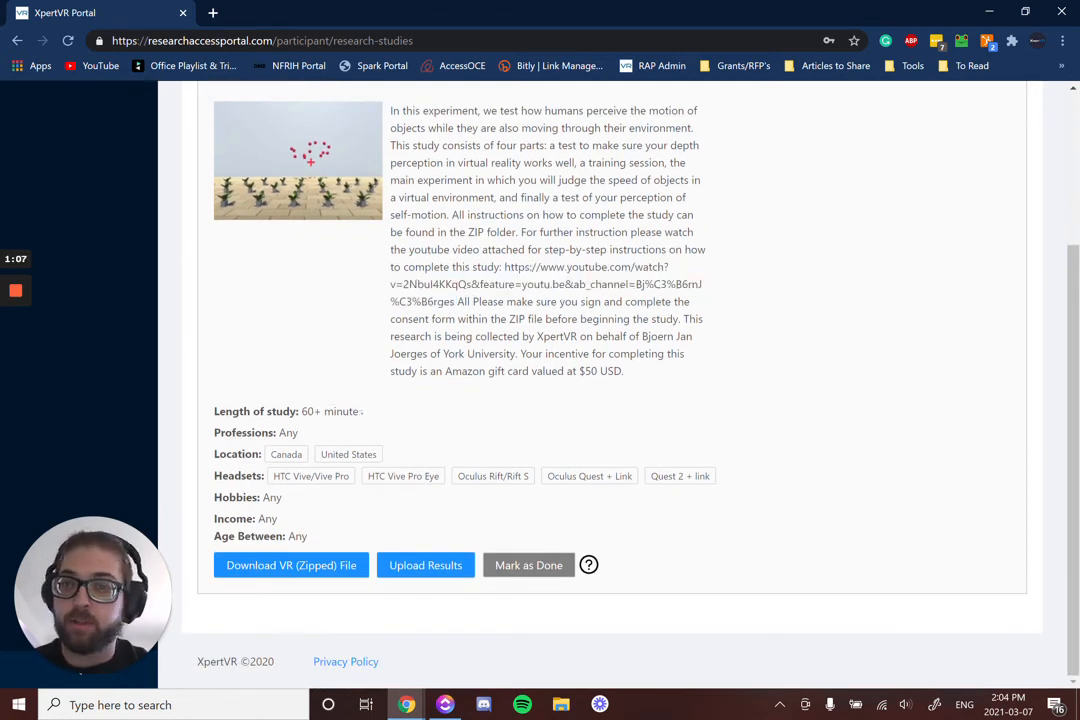
pyautogui.scroll(3)
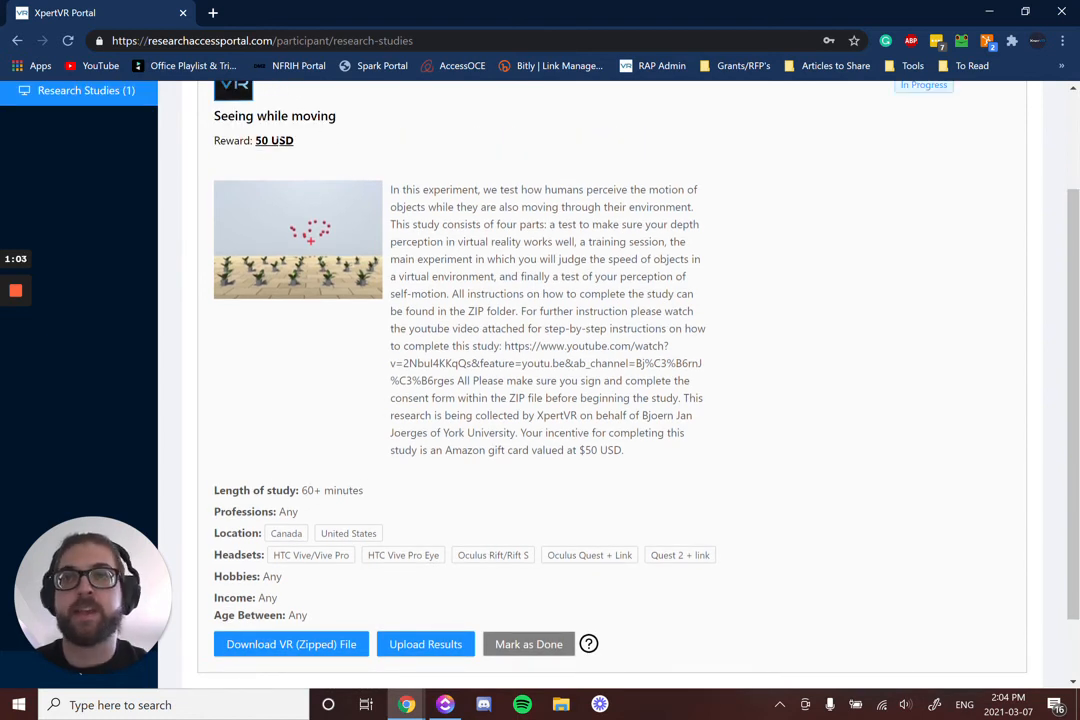
pyautogui.scroll(-3)
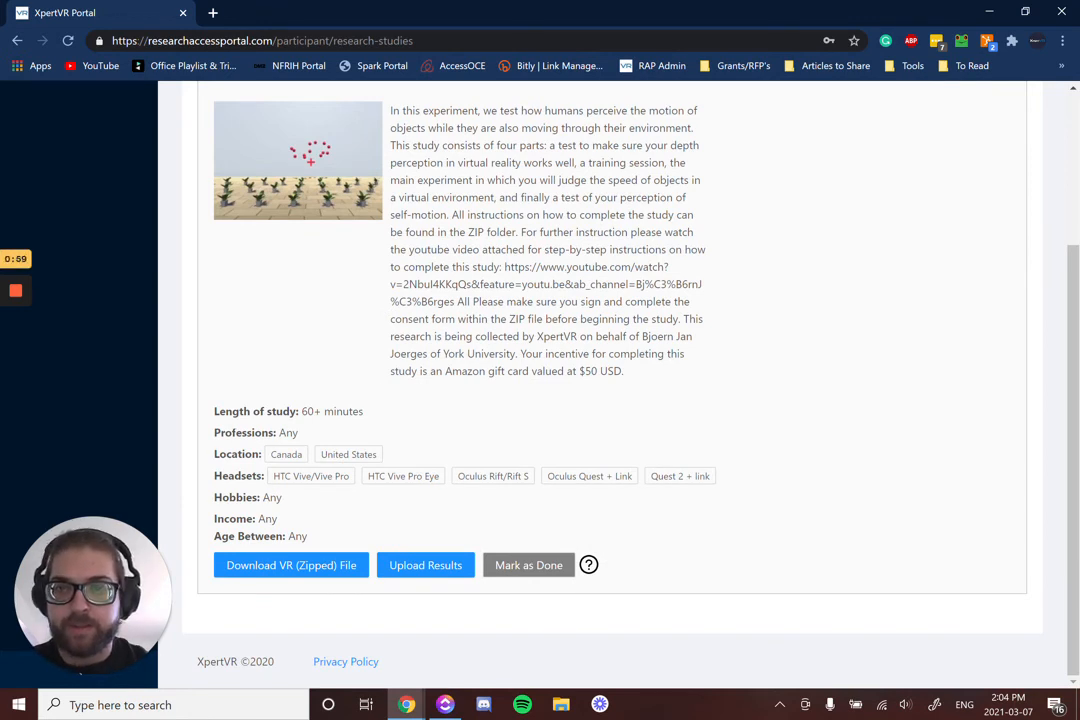
pyautogui.moveTo(446, 488)
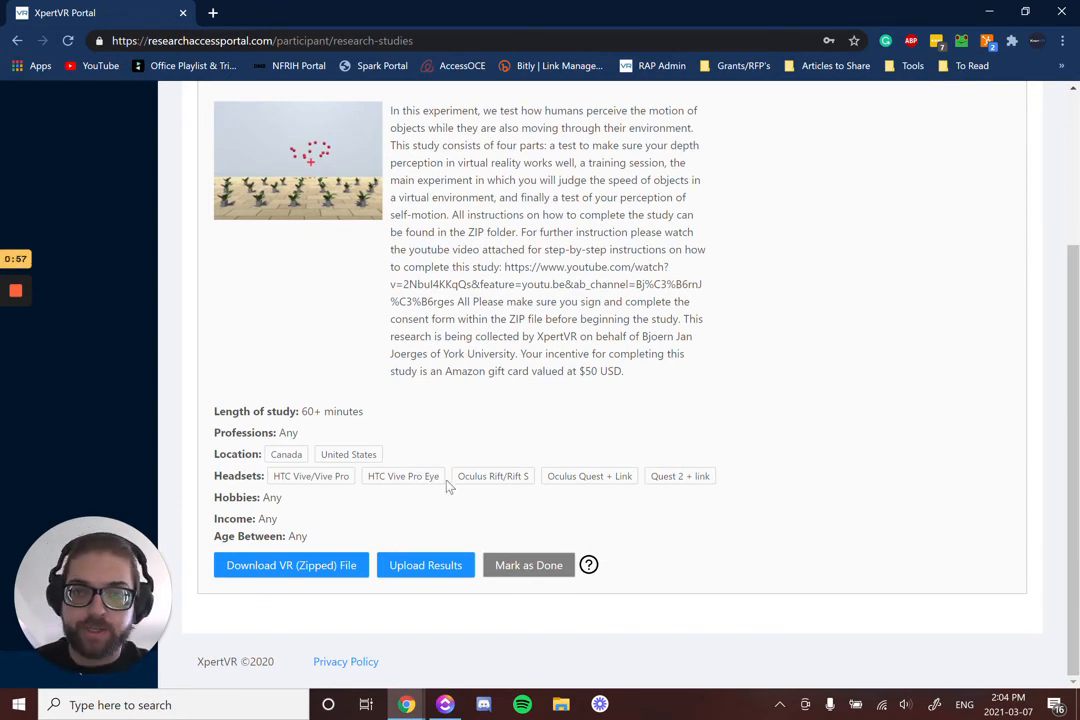
pyautogui.moveTo(316, 480)
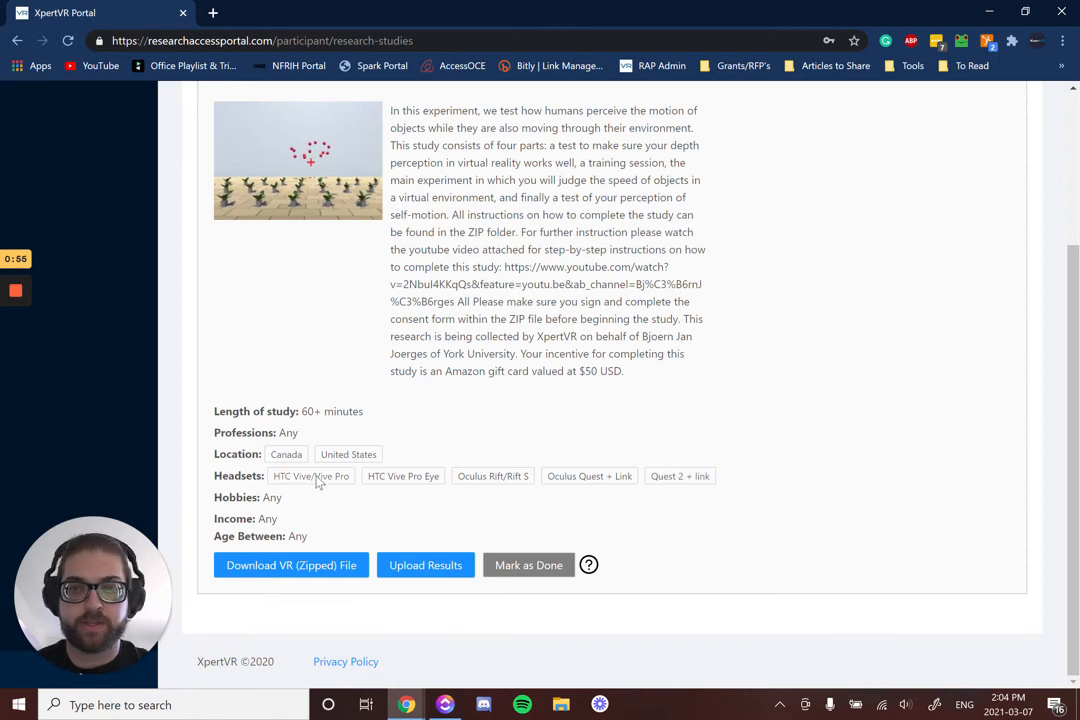
pyautogui.moveTo(184, 490)
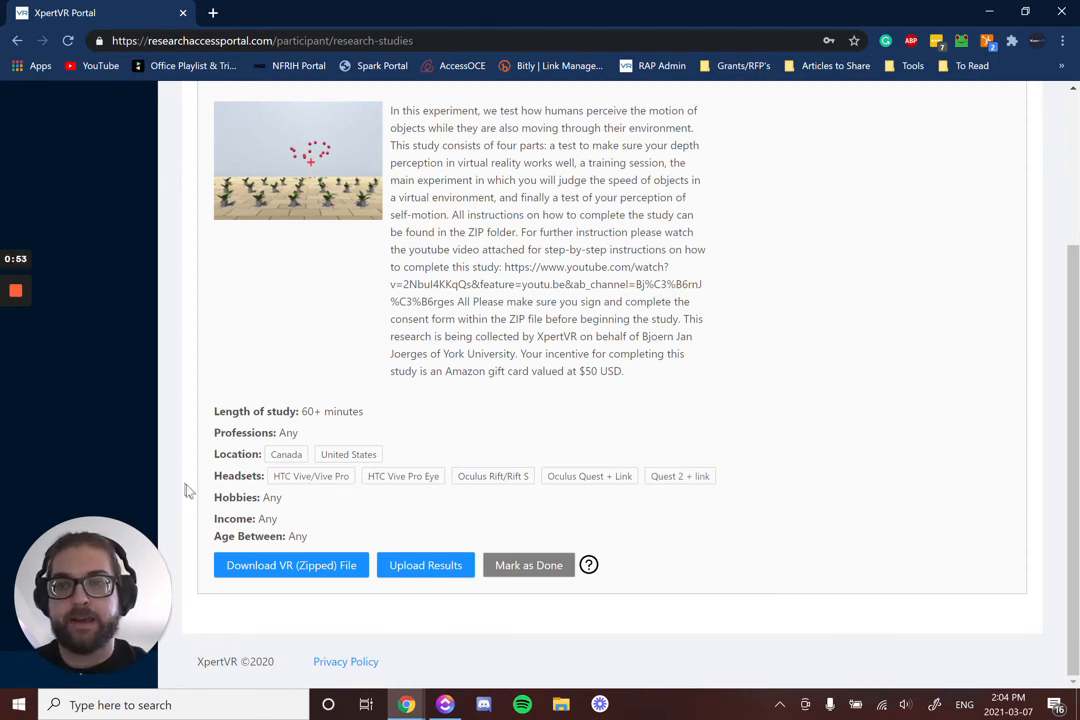
pyautogui.moveTo(212, 536)
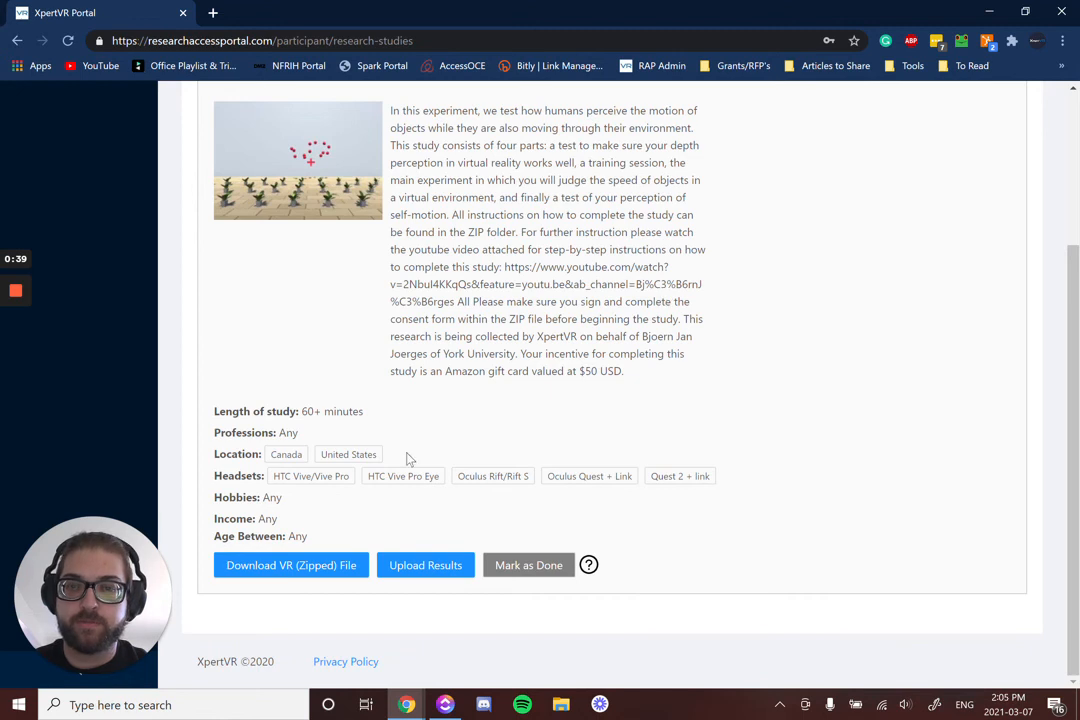
pyautogui.moveTo(388, 642)
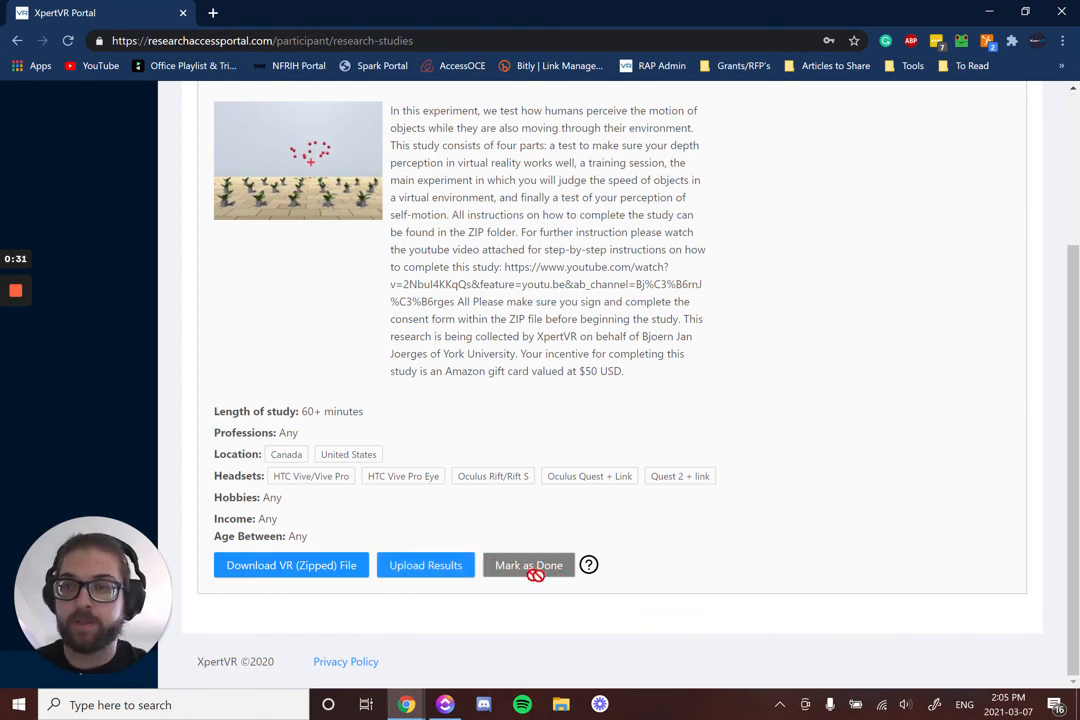
pyautogui.moveTo(590, 564)
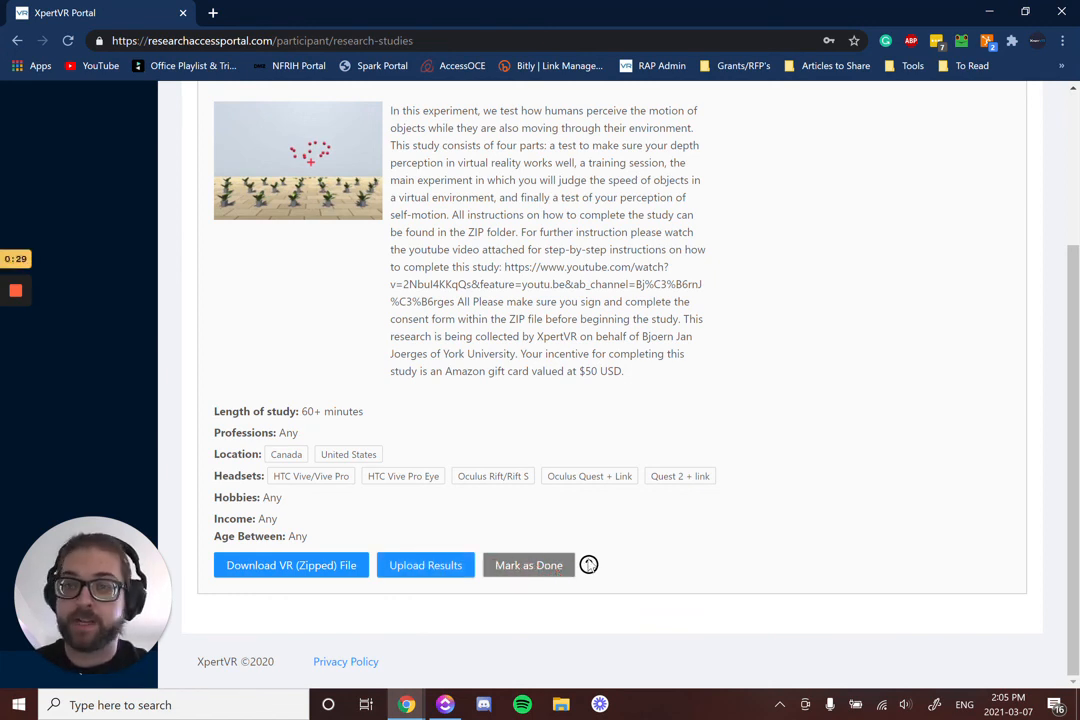
pyautogui.moveTo(616, 564)
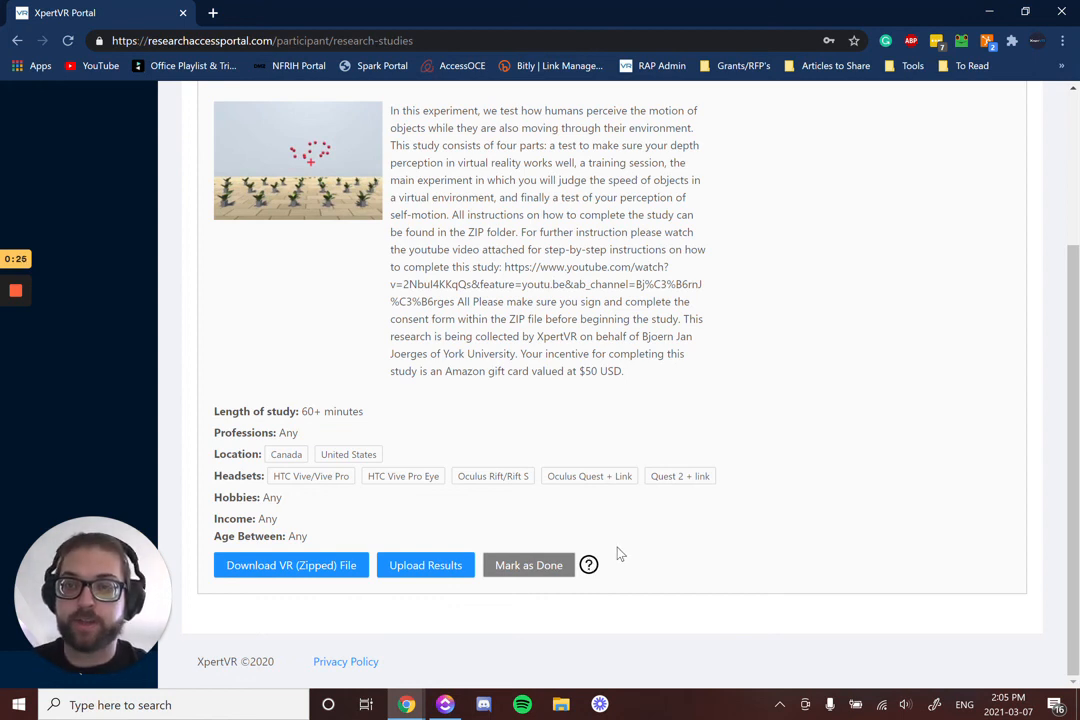
pyautogui.scroll(3)
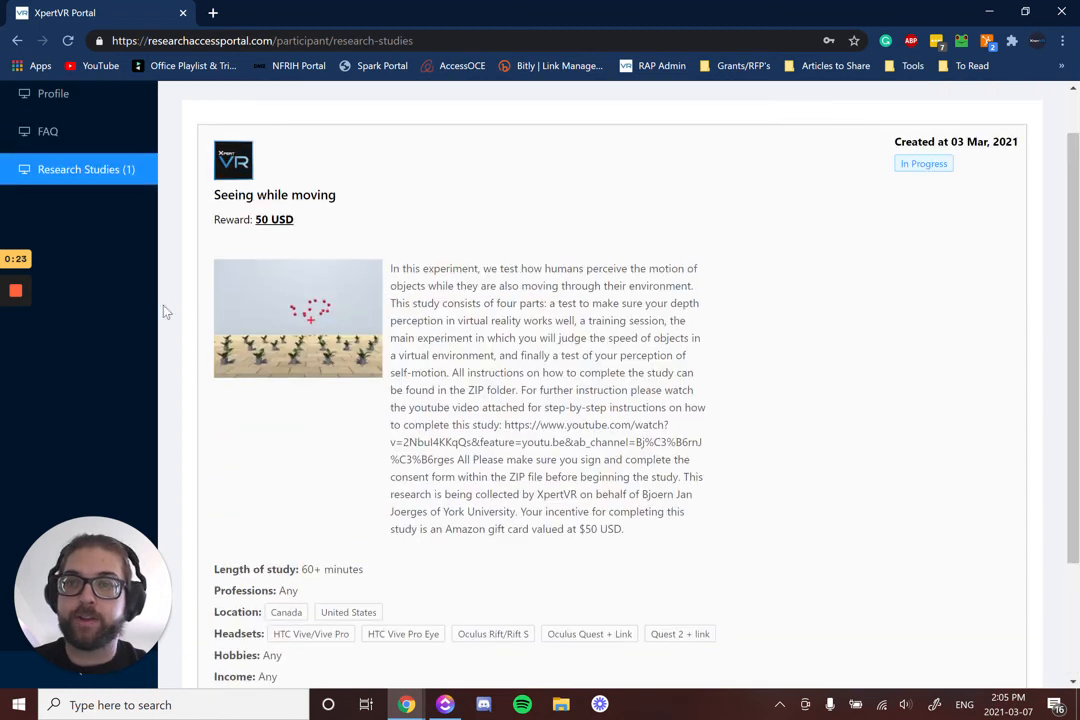
pyautogui.moveTo(378, 252)
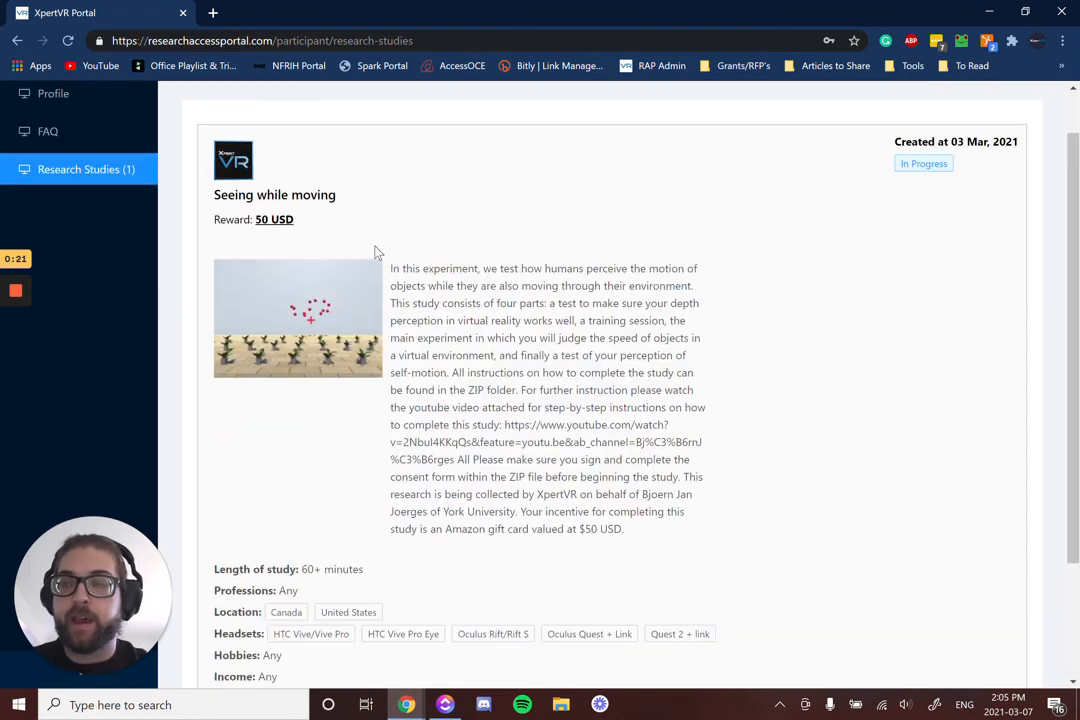